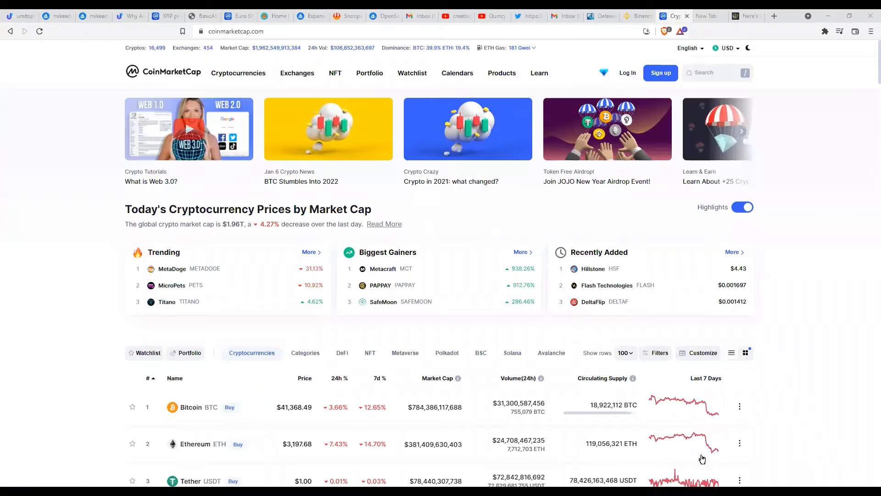
mouse_move(817, 375)
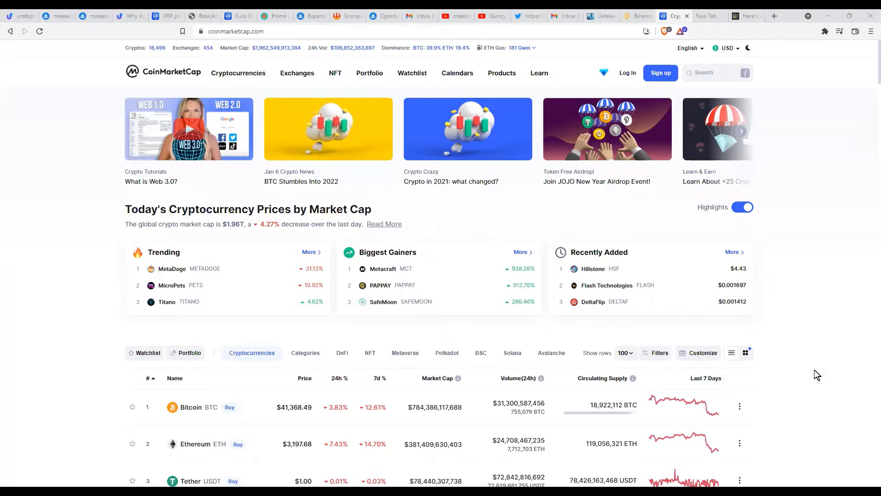
mouse_move(828, 349)
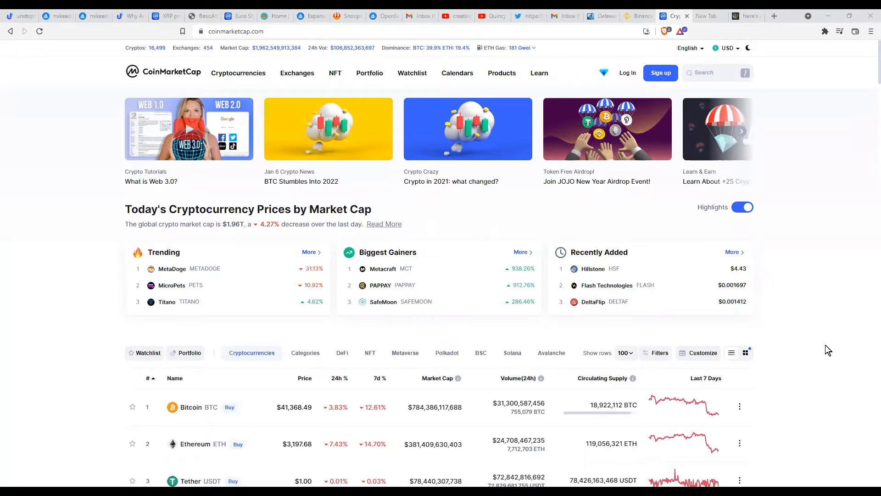
mouse_move(831, 351)
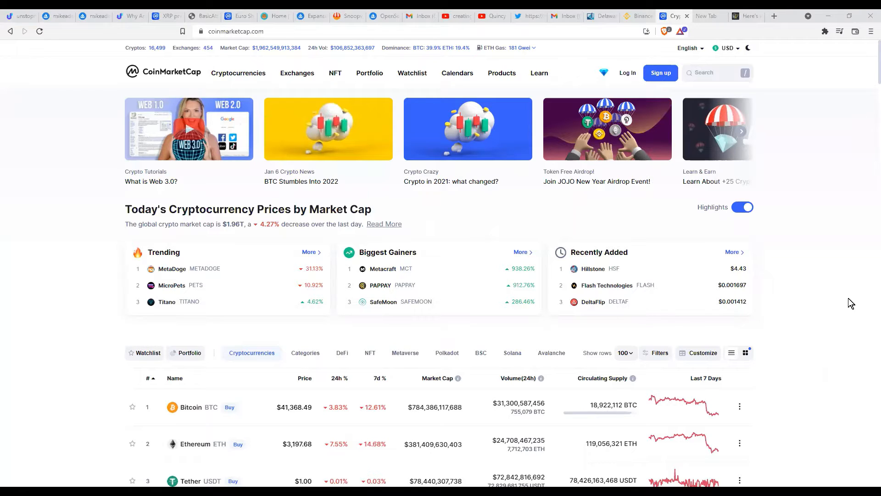
mouse_move(853, 320)
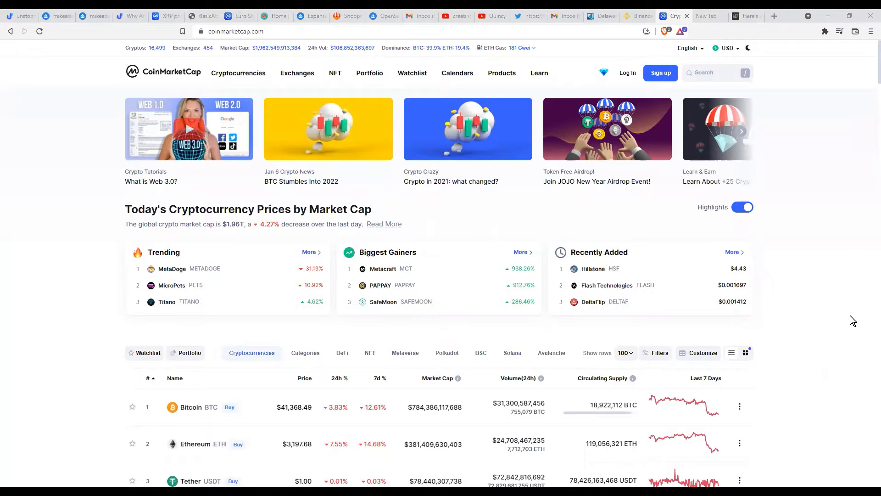
mouse_move(7, 334)
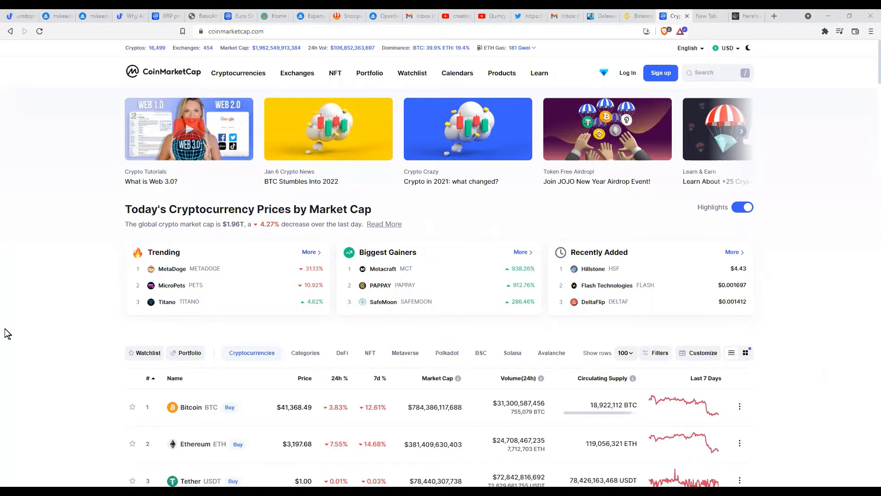
mouse_move(44, 285)
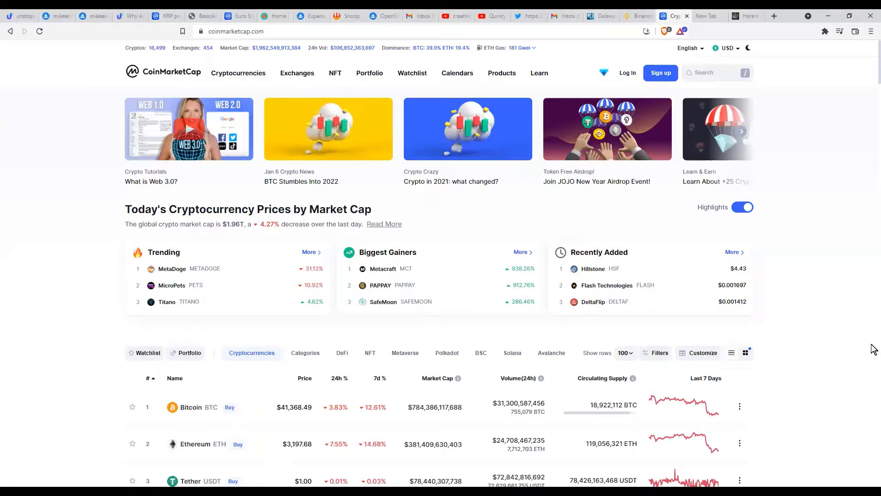
mouse_move(853, 333)
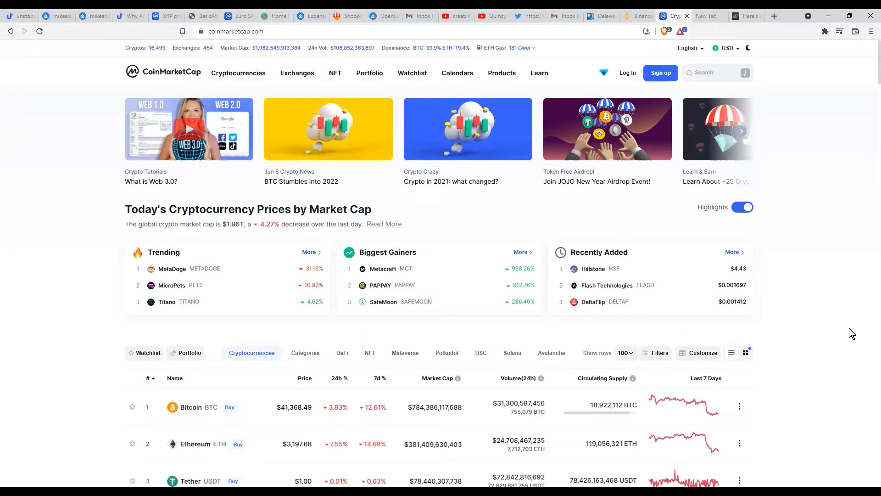
mouse_move(723, 264)
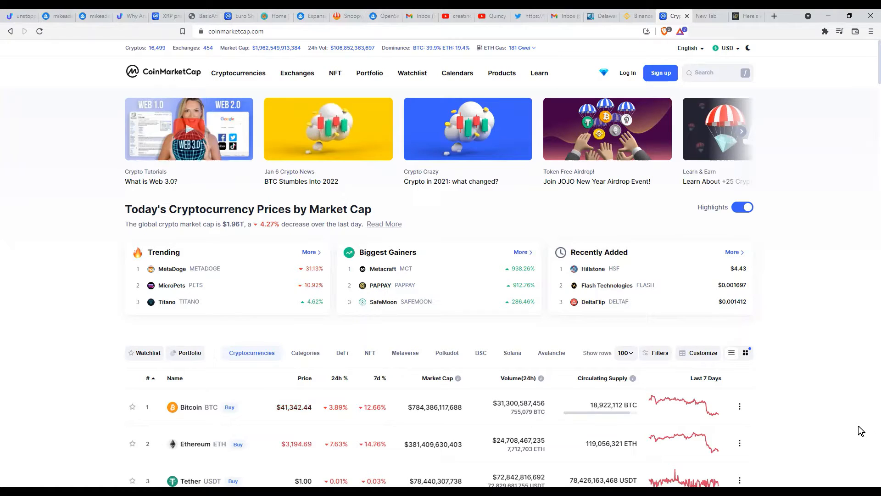
mouse_move(814, 389)
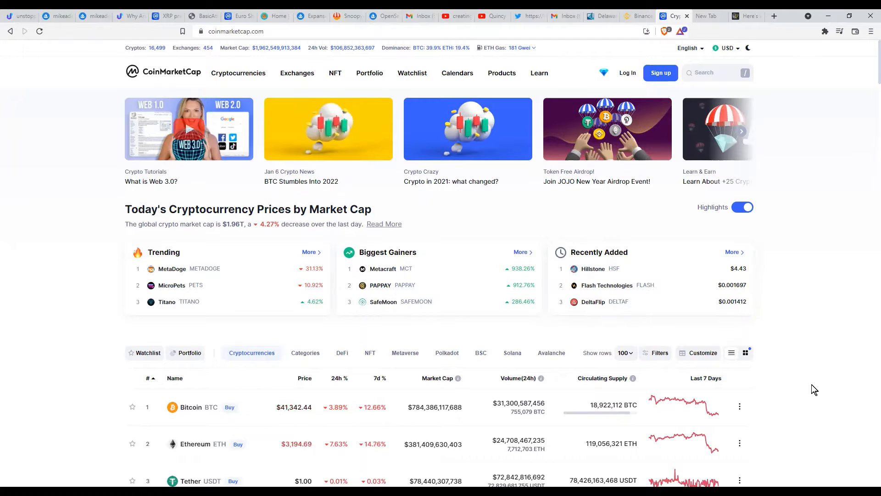
- Read down the opening of the Bitcoin $38K worst-case article on Cointelegraph
scroll("down", 3)
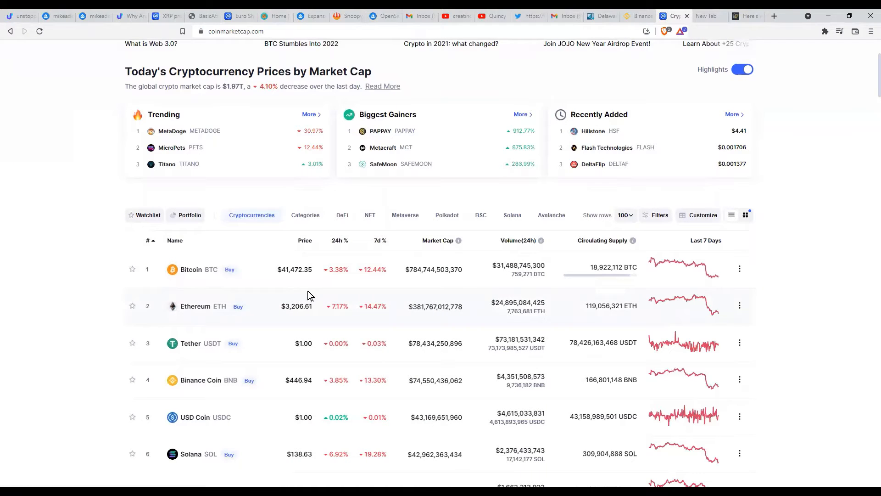
mouse_move(833, 352)
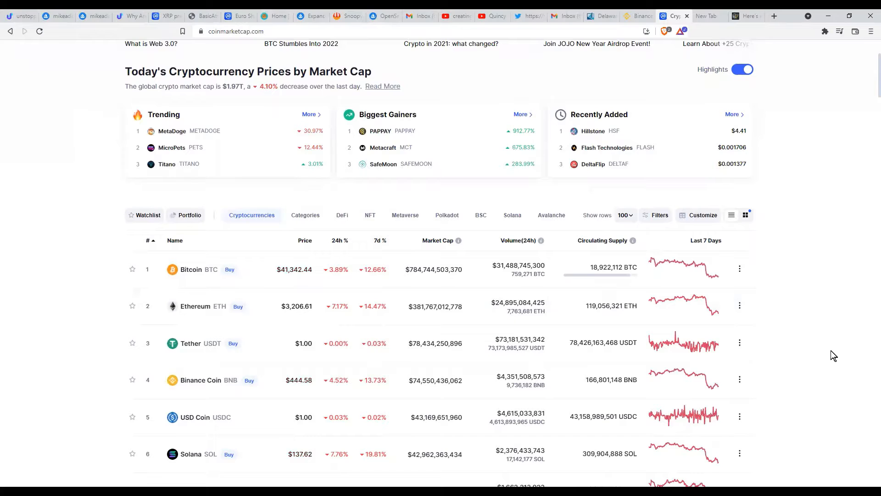
scroll("down", 3)
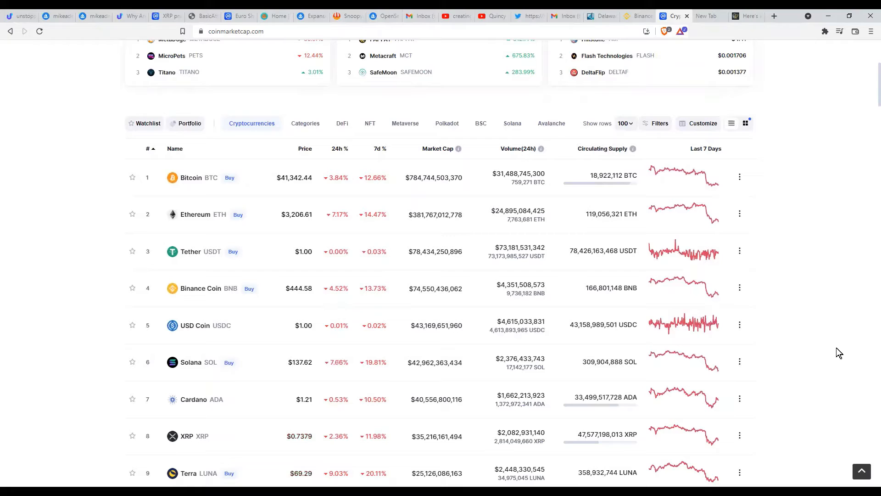
mouse_move(847, 352)
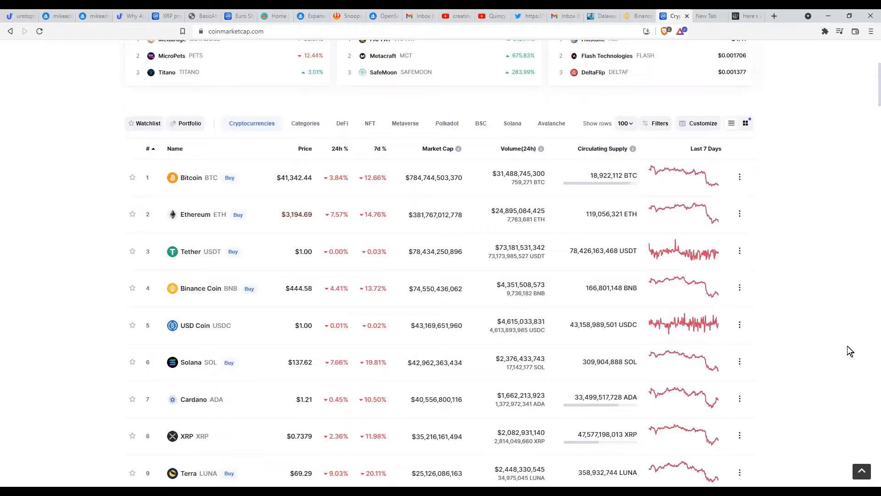
scroll("down", 3)
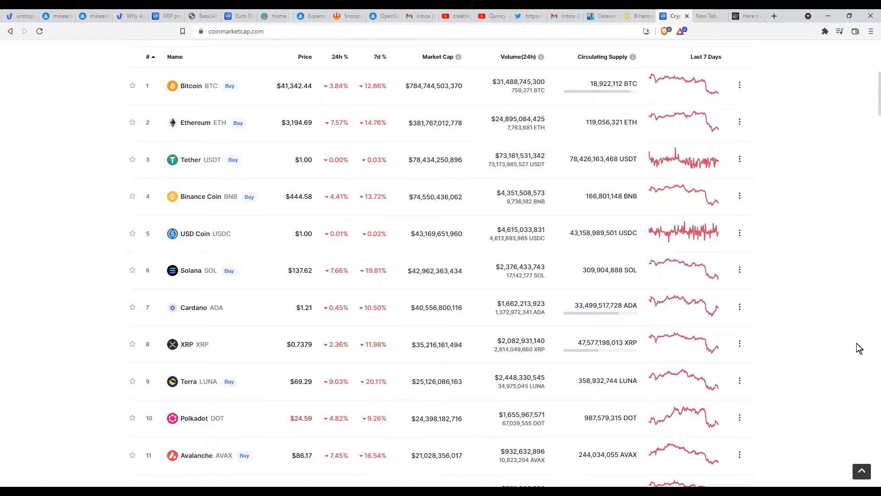
scroll("down", 3)
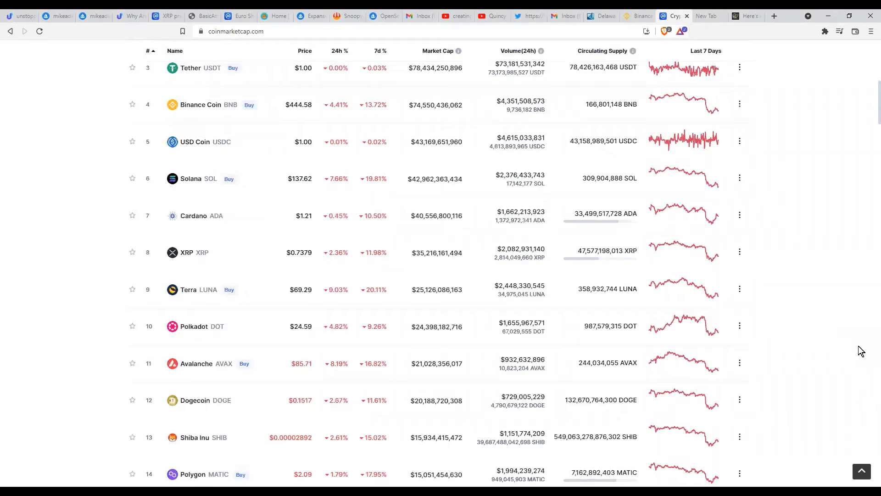
scroll("down", 3)
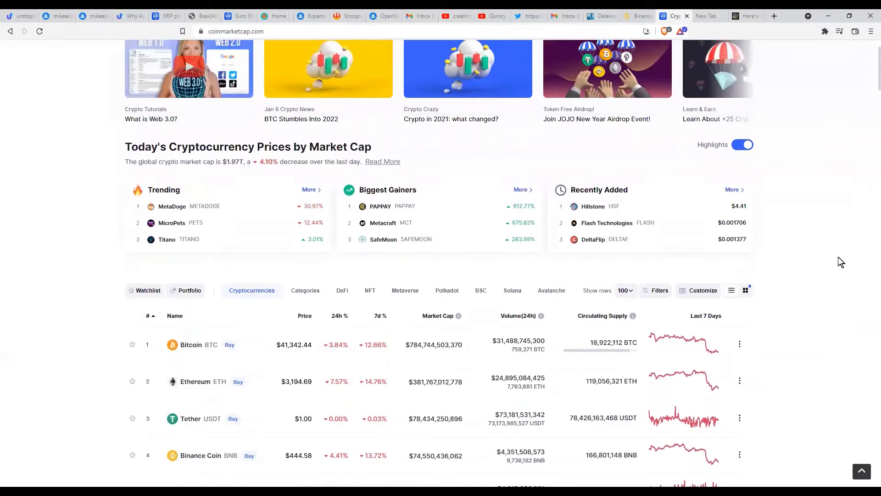
scroll("up", 3)
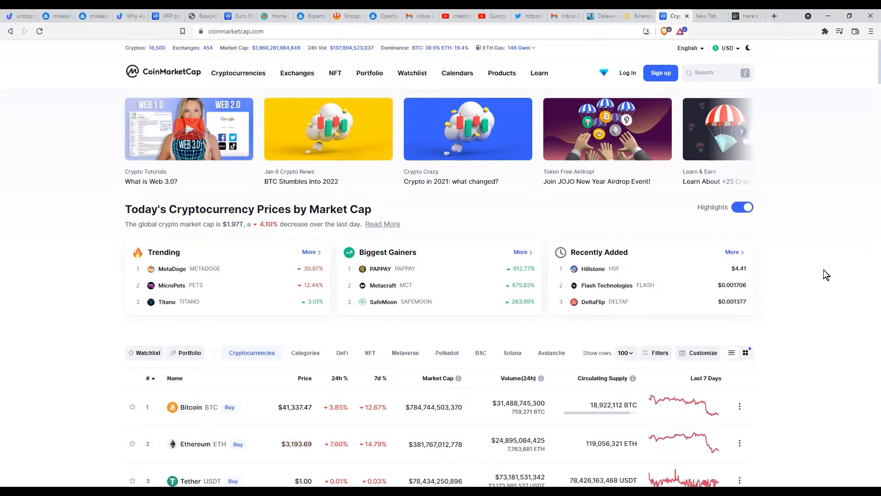
mouse_move(803, 125)
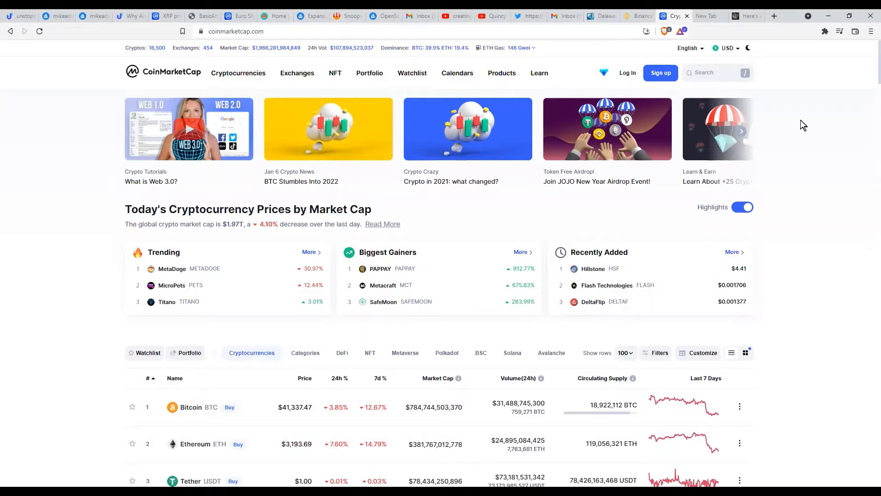
- Continue down the article to the Crypto Fear & Greed Index chart showing Extreme Fear at 15
left_click(746, 16)
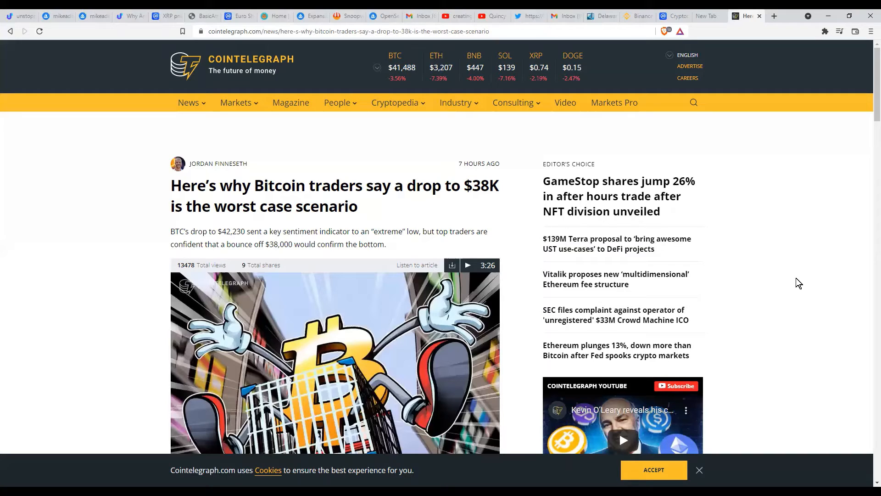
mouse_move(587, 398)
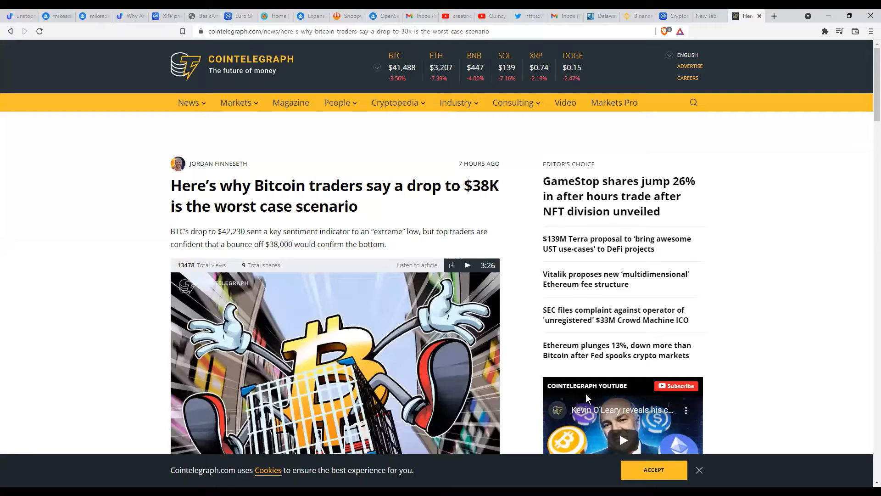
mouse_move(832, 430)
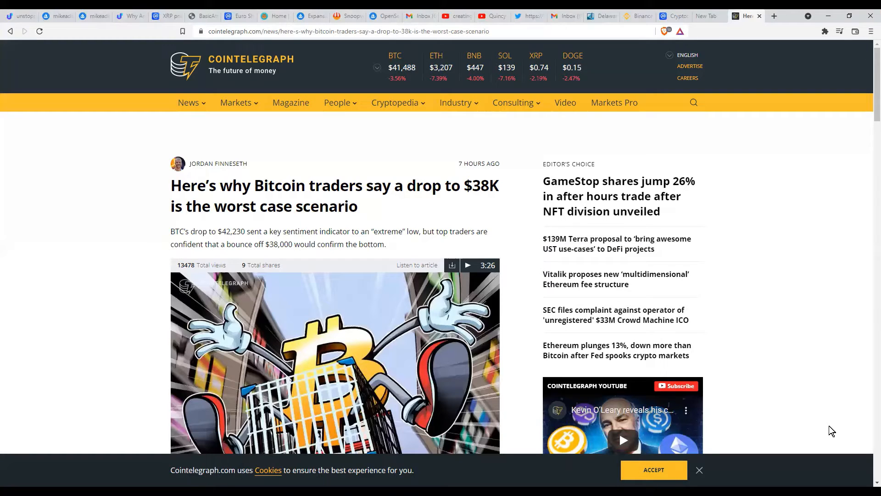
mouse_move(844, 437)
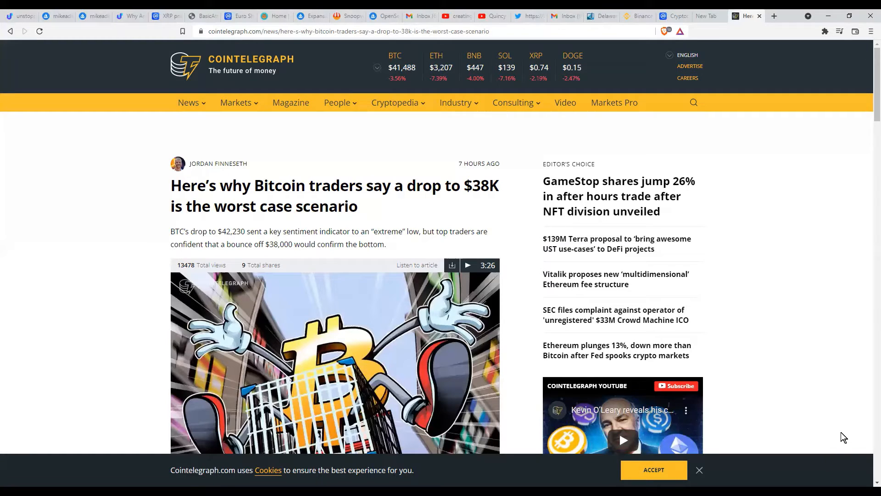
mouse_move(796, 199)
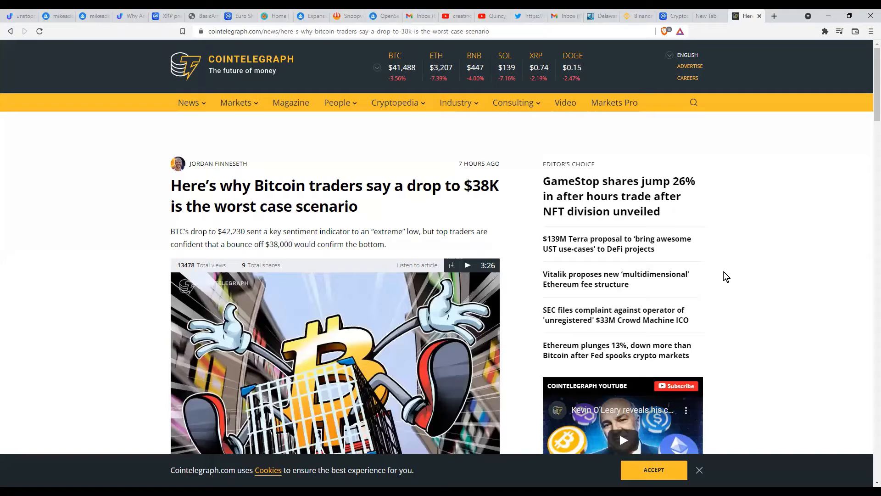
mouse_move(759, 278)
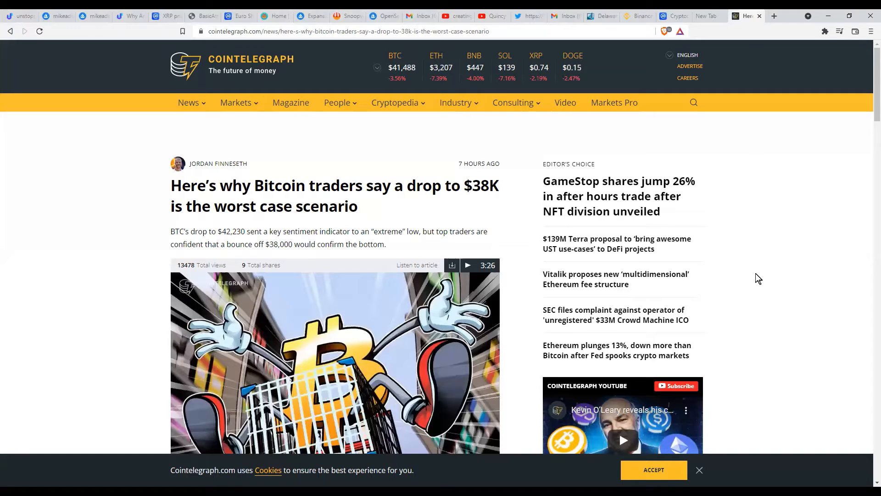
mouse_move(770, 288)
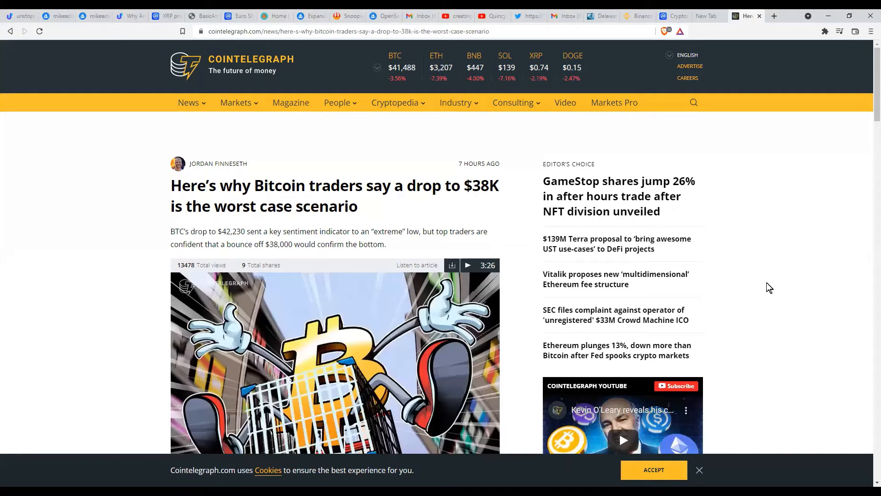
mouse_move(821, 358)
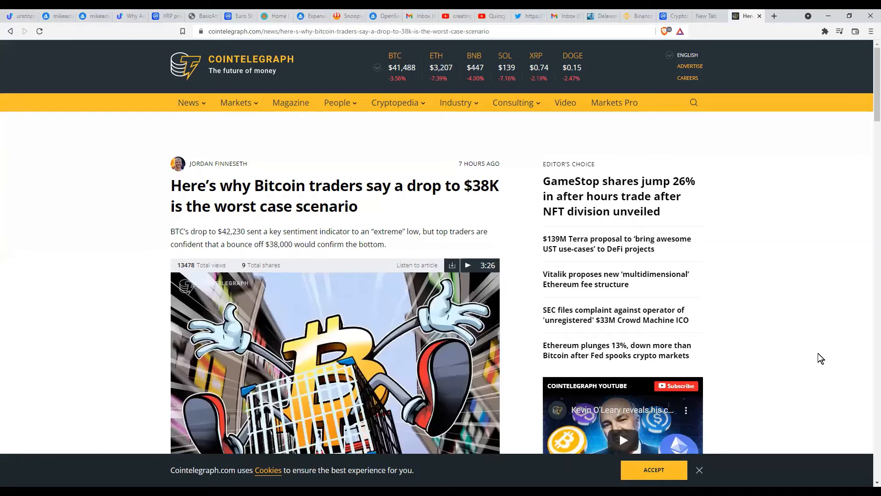
mouse_move(810, 435)
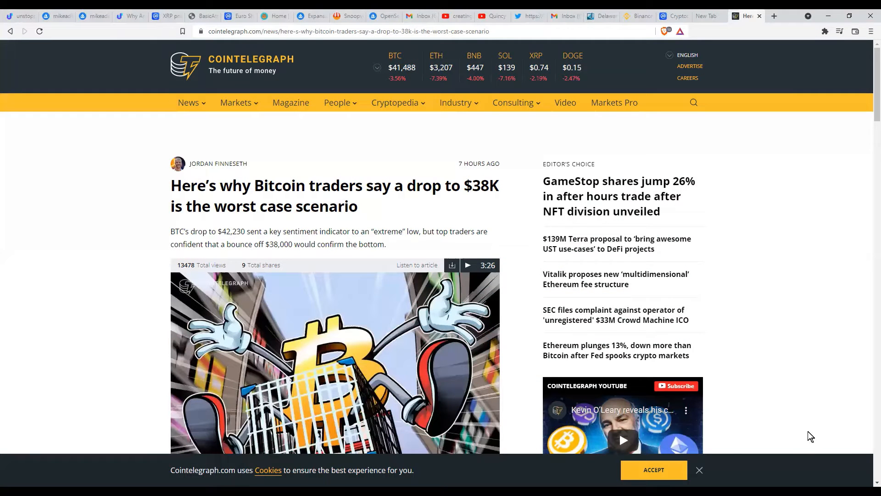
mouse_move(700, 336)
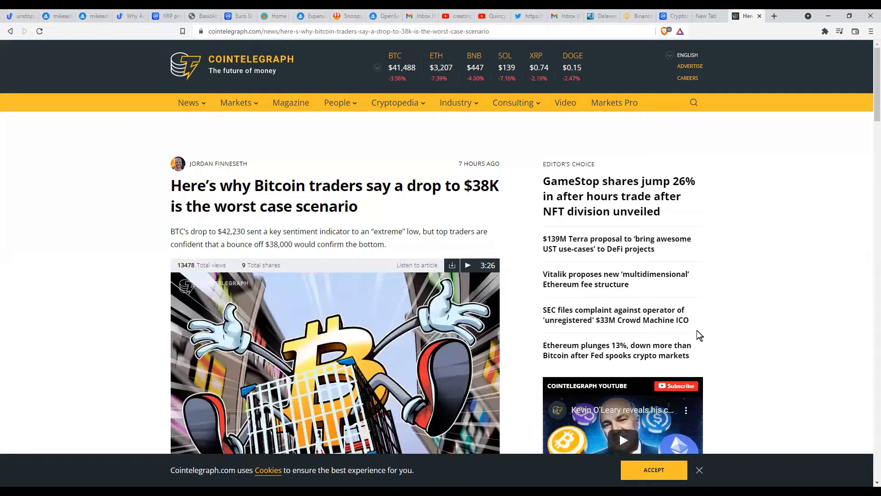
mouse_move(82, 285)
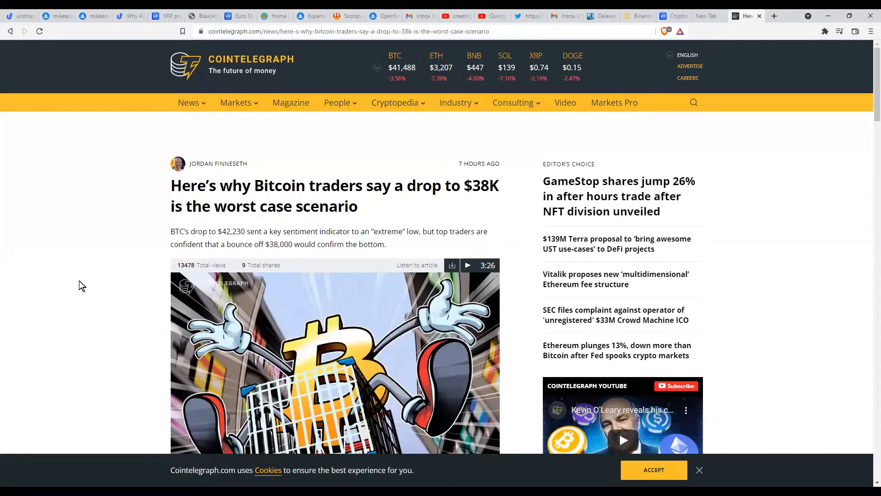
mouse_move(101, 280)
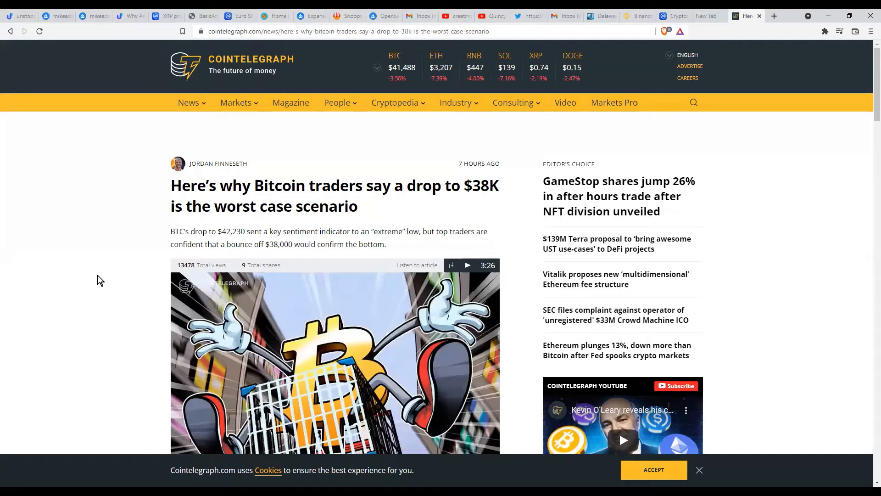
mouse_move(265, 267)
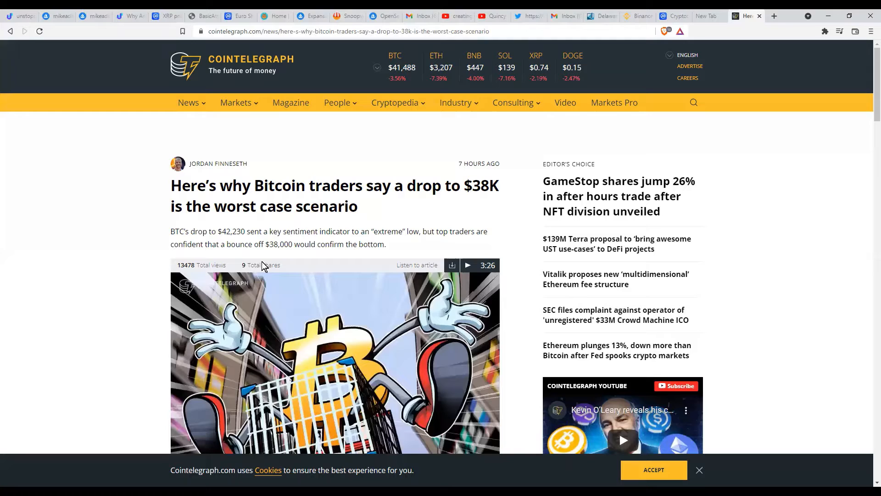
mouse_move(732, 305)
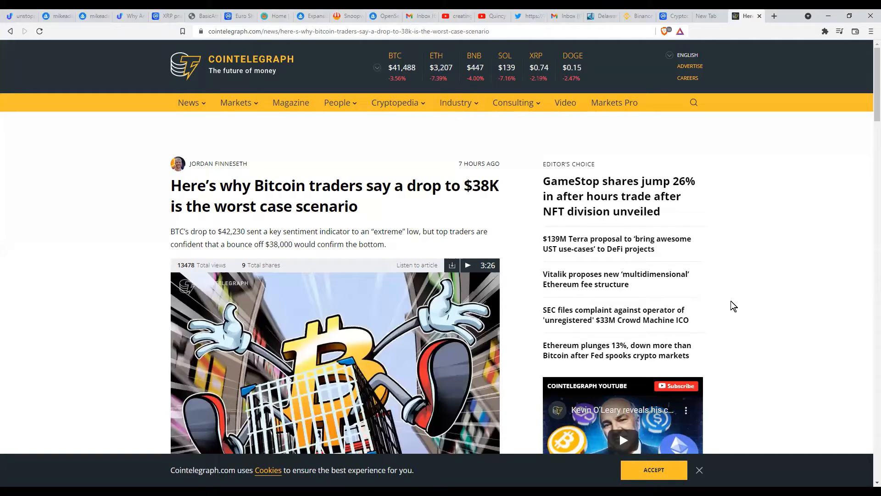
mouse_move(495, 203)
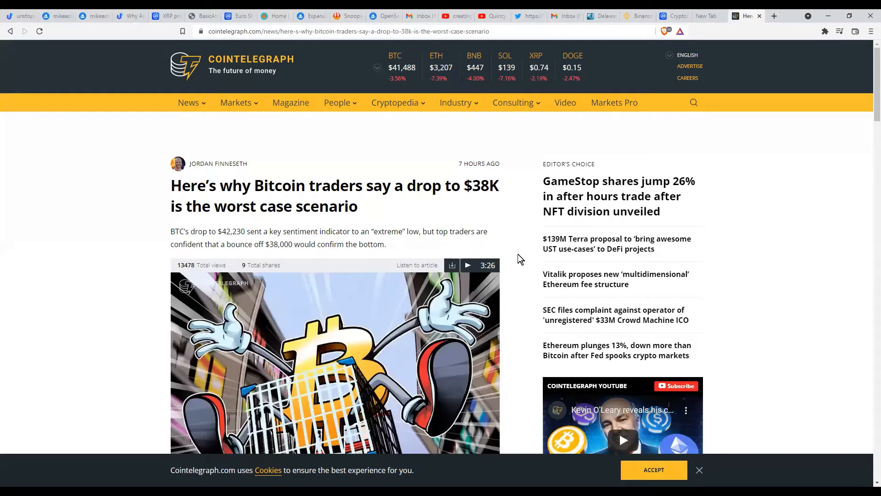
mouse_move(84, 383)
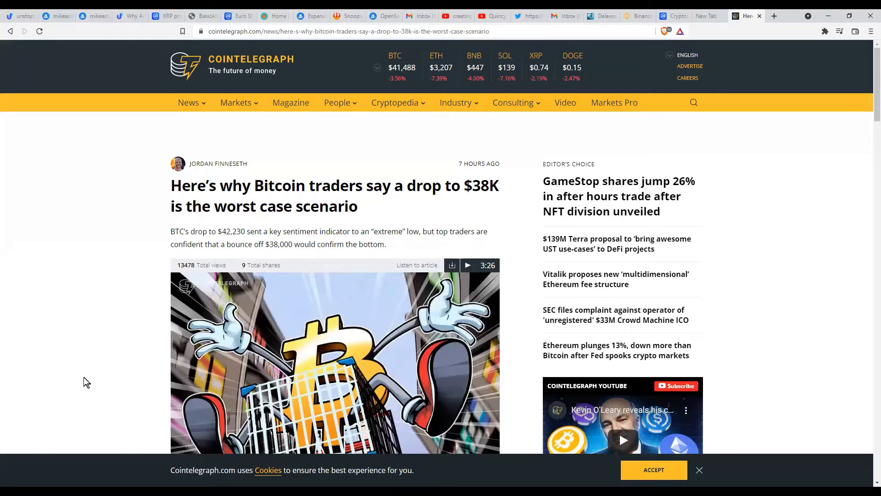
mouse_move(45, 386)
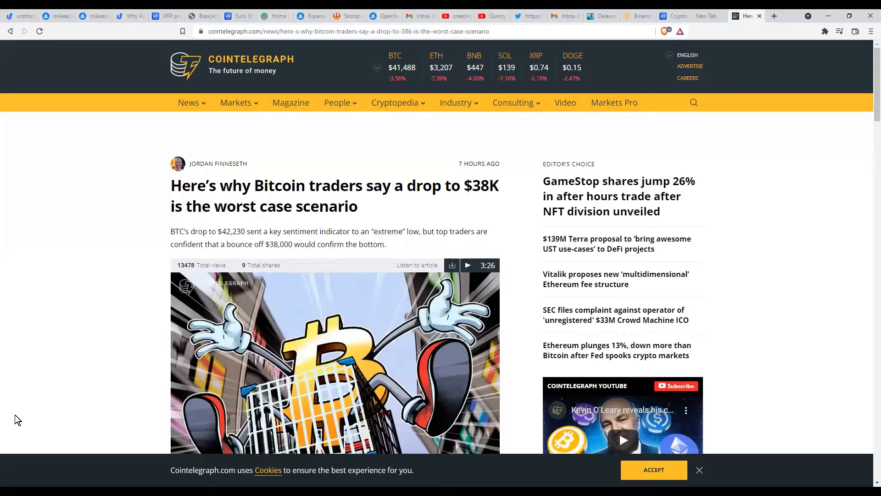
mouse_move(10, 424)
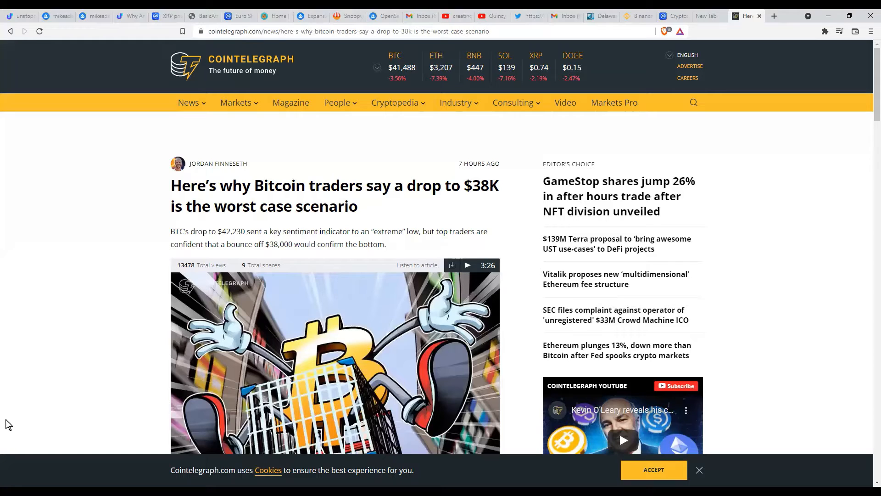
mouse_move(56, 409)
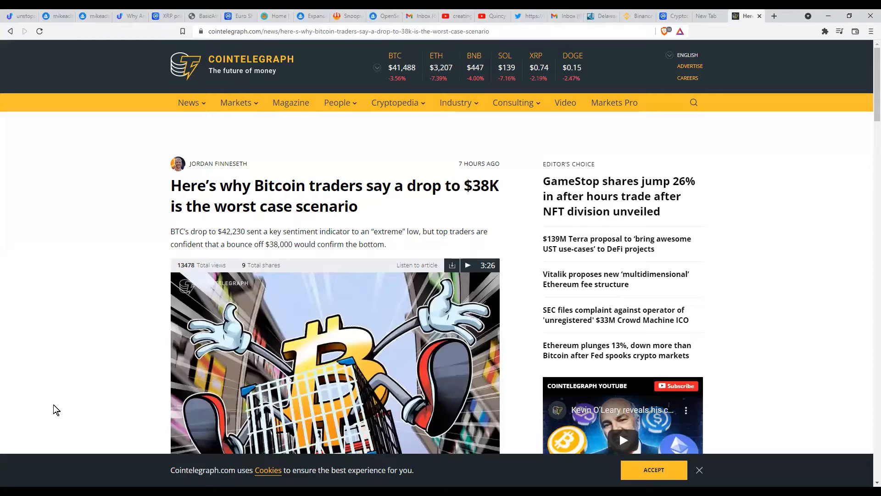
mouse_move(47, 419)
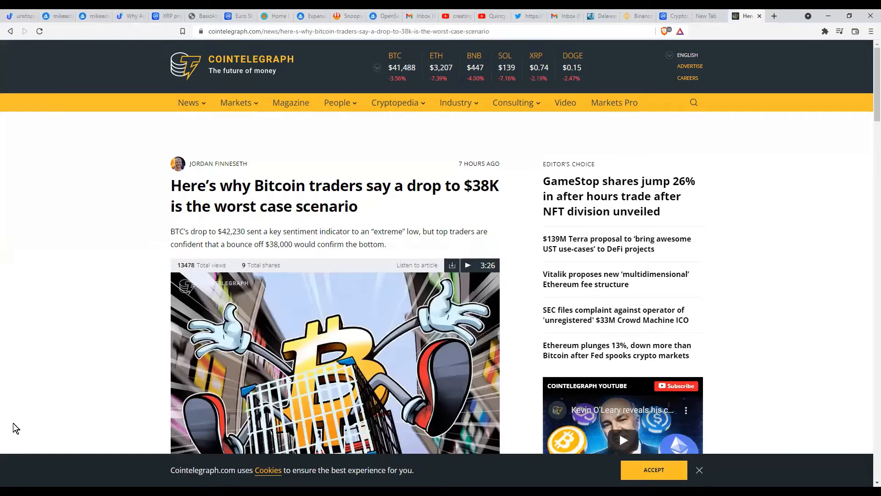
scroll("down", 3)
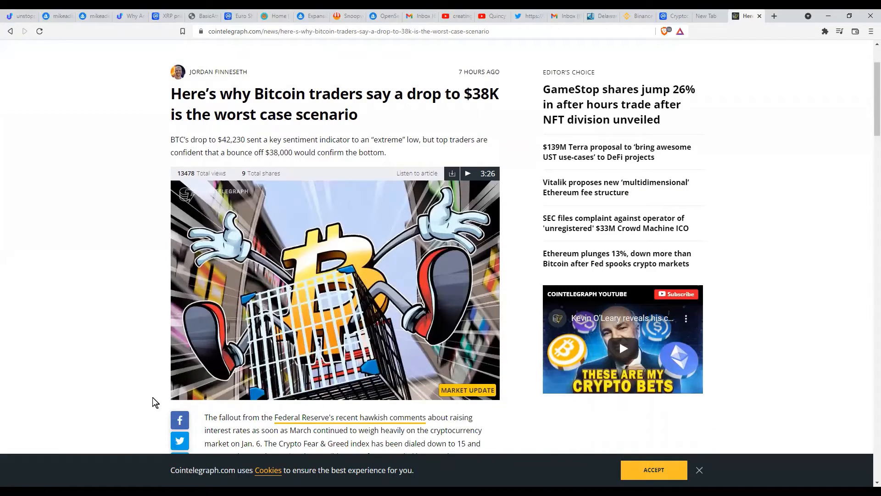
mouse_move(146, 424)
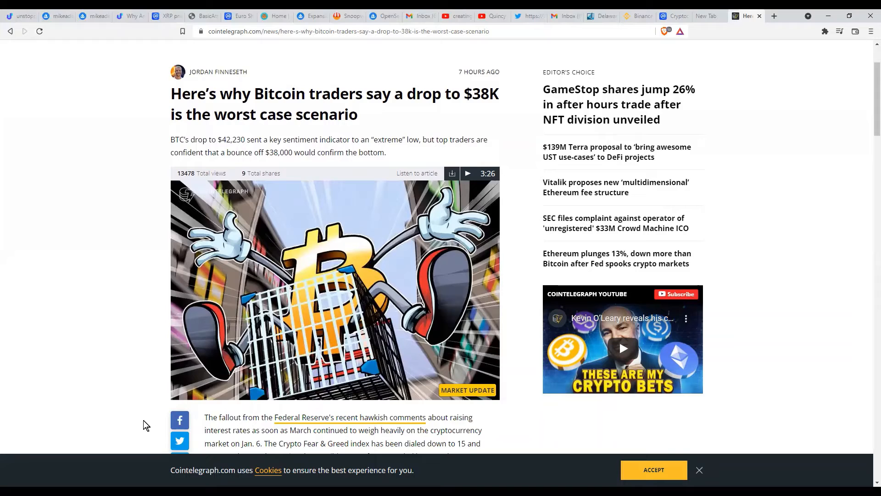
scroll("down", 3)
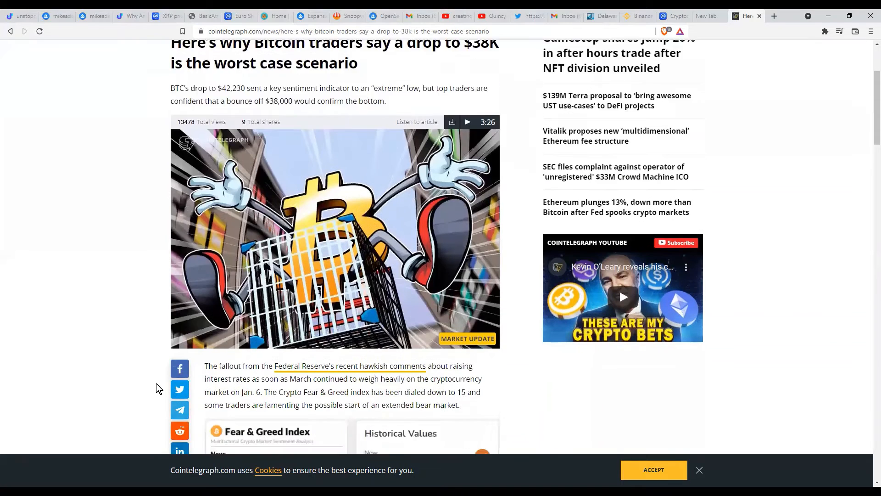
scroll("down", 3)
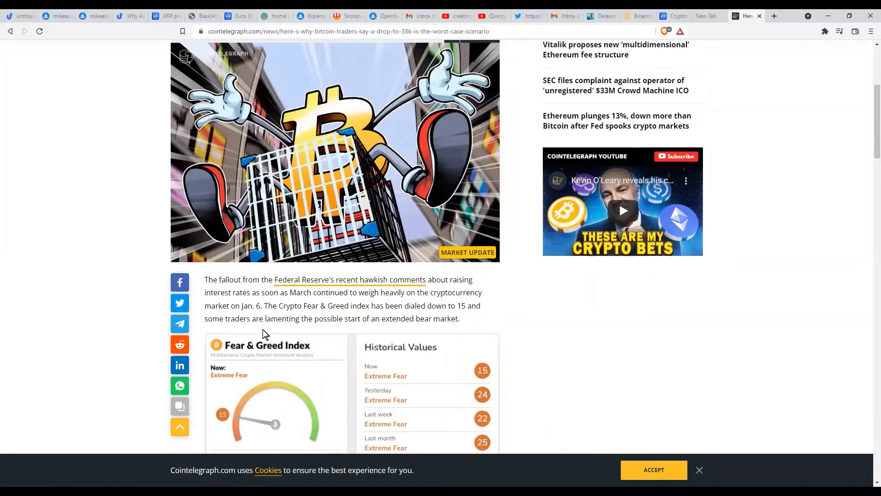
mouse_move(635, 380)
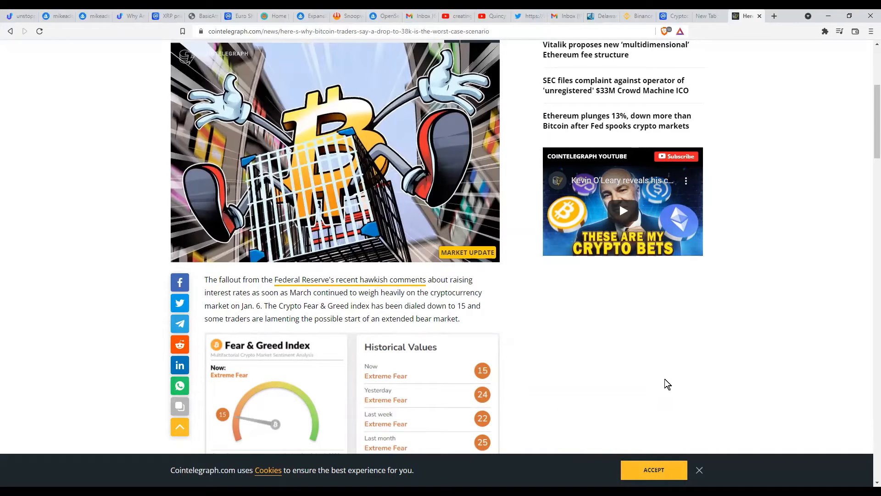
mouse_move(272, 268)
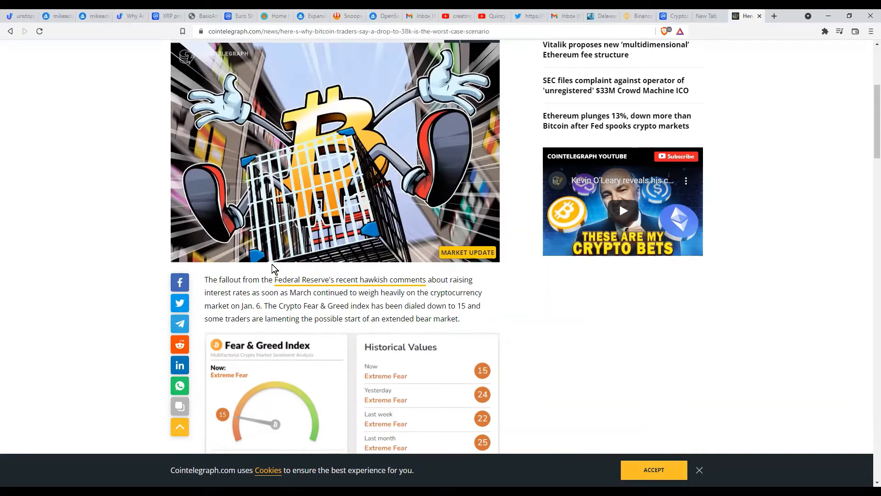
mouse_move(563, 395)
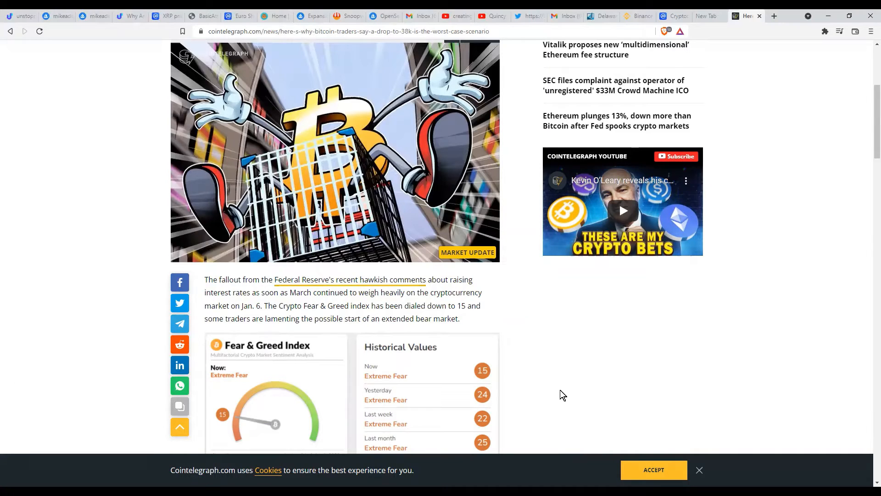
mouse_move(611, 384)
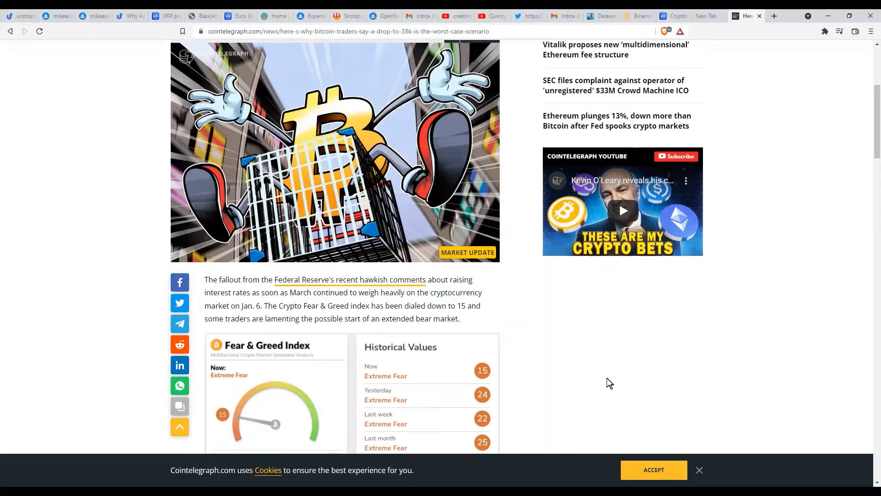
mouse_move(594, 398)
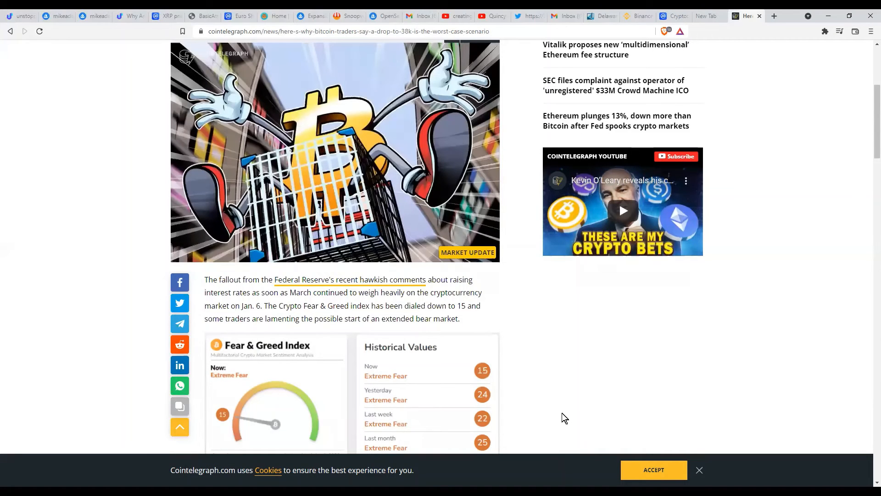
mouse_move(567, 394)
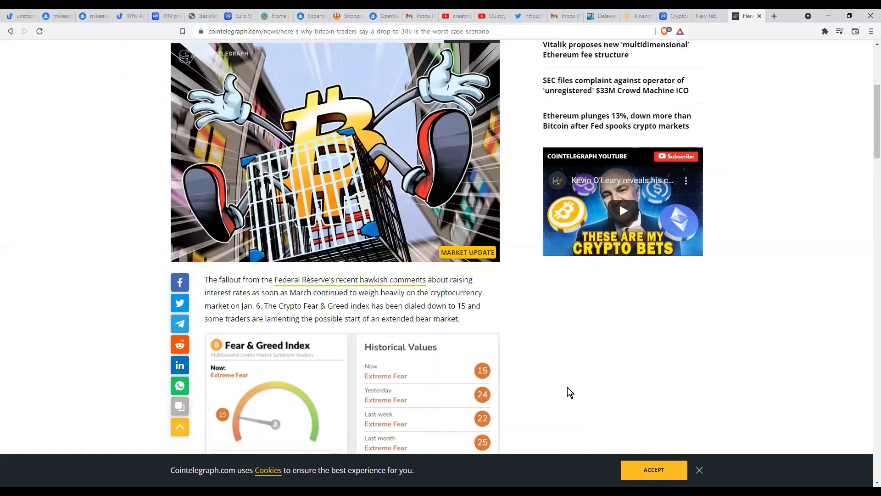
mouse_move(546, 394)
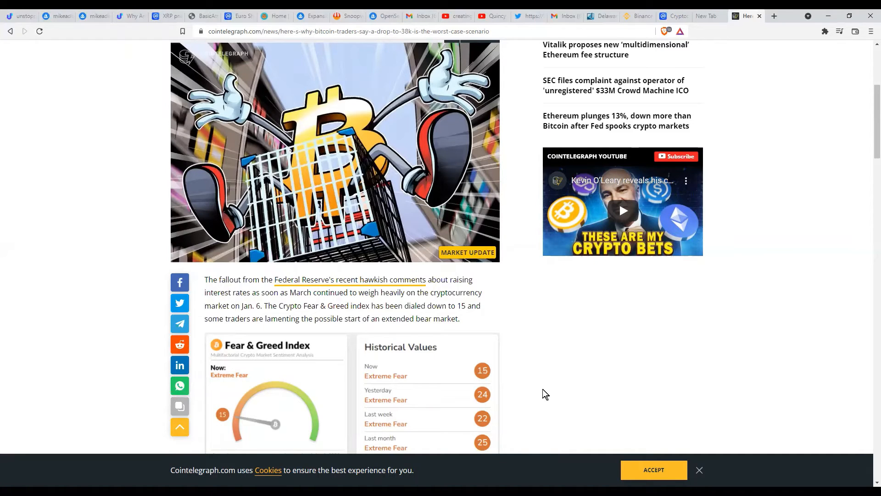
scroll("down", 3)
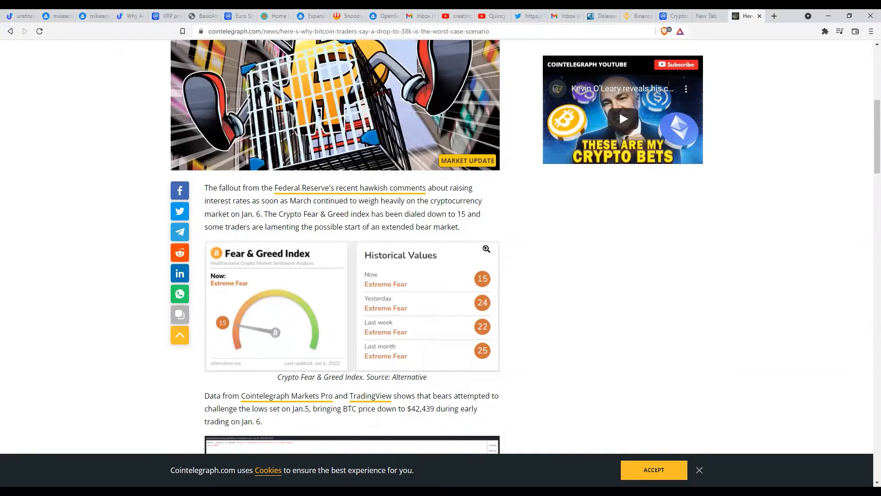
mouse_move(243, 336)
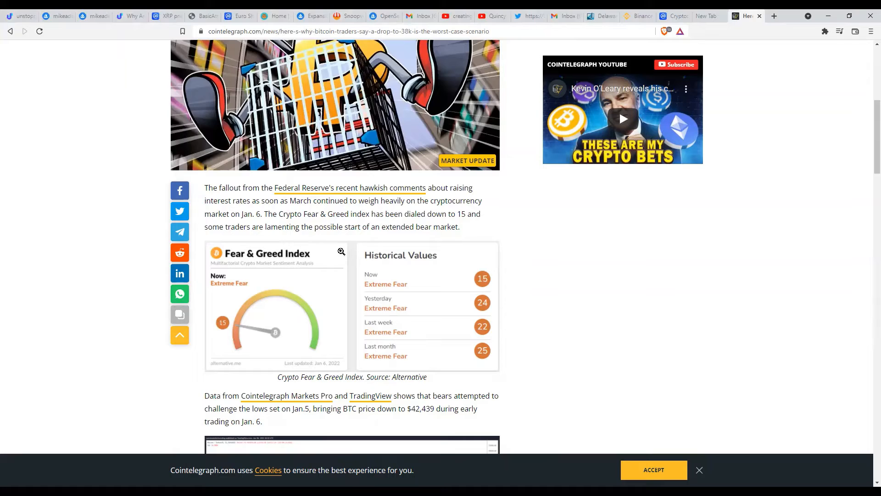
mouse_move(387, 248)
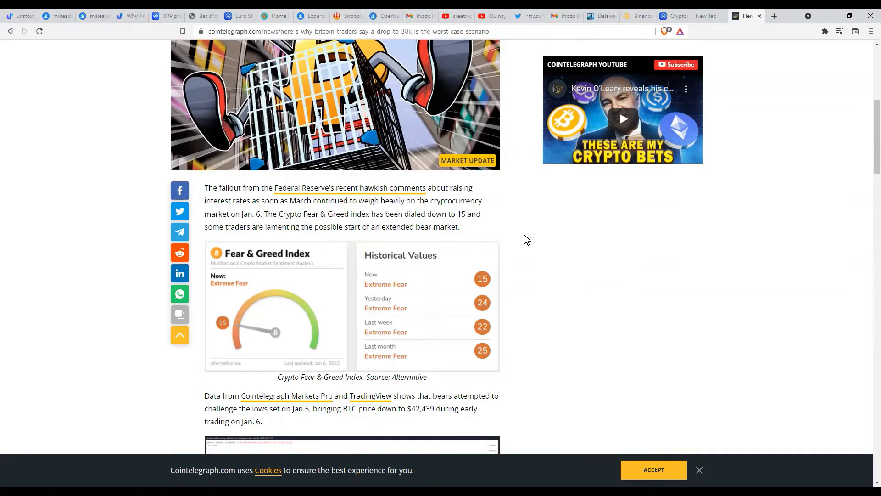
scroll("down", 3)
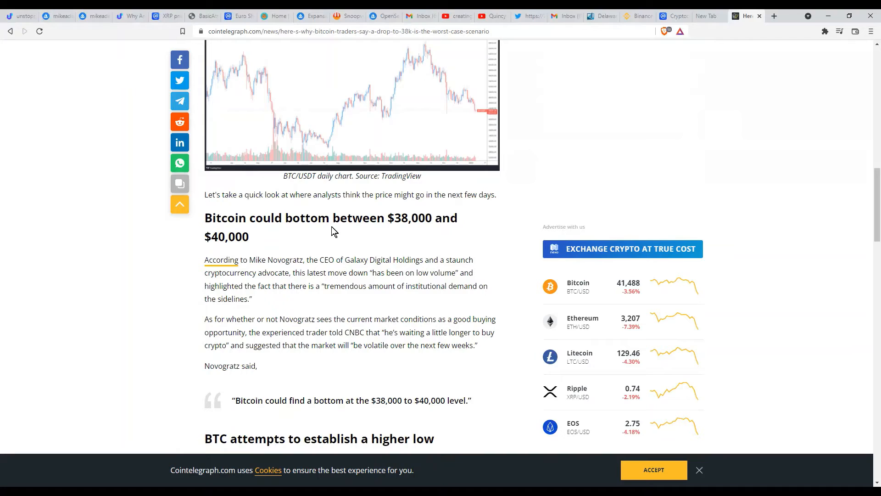
mouse_move(387, 257)
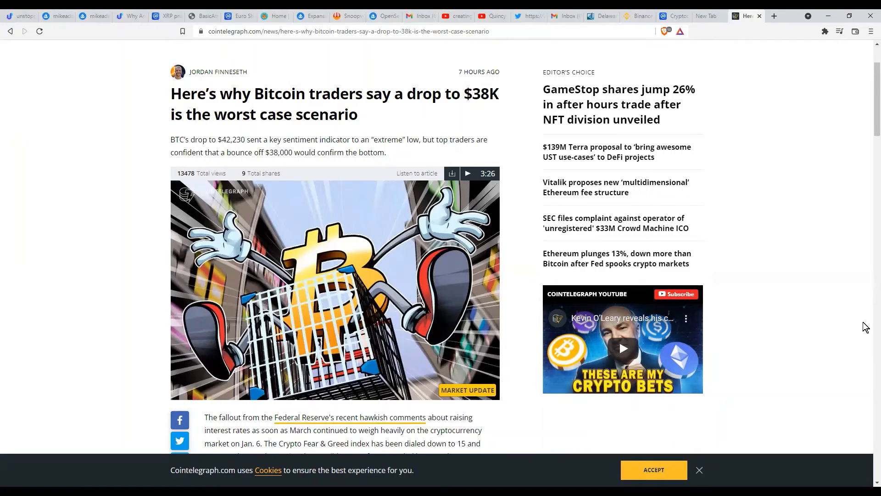
mouse_move(835, 314)
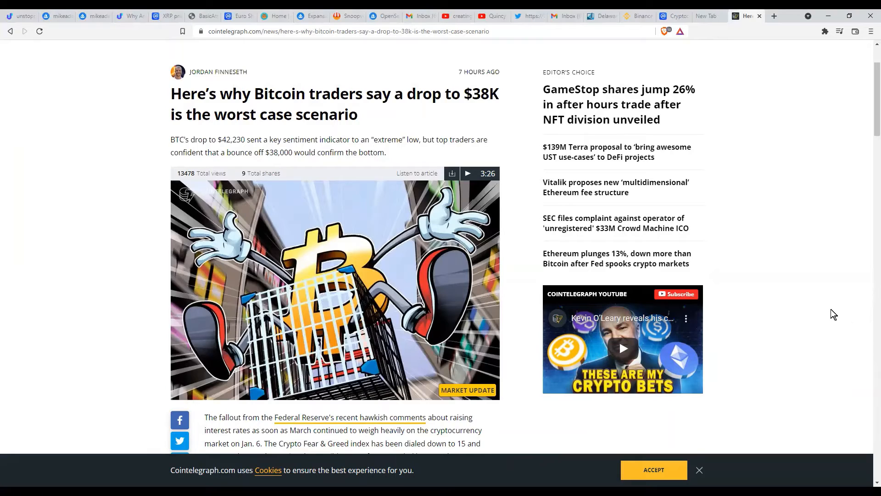
mouse_move(778, 417)
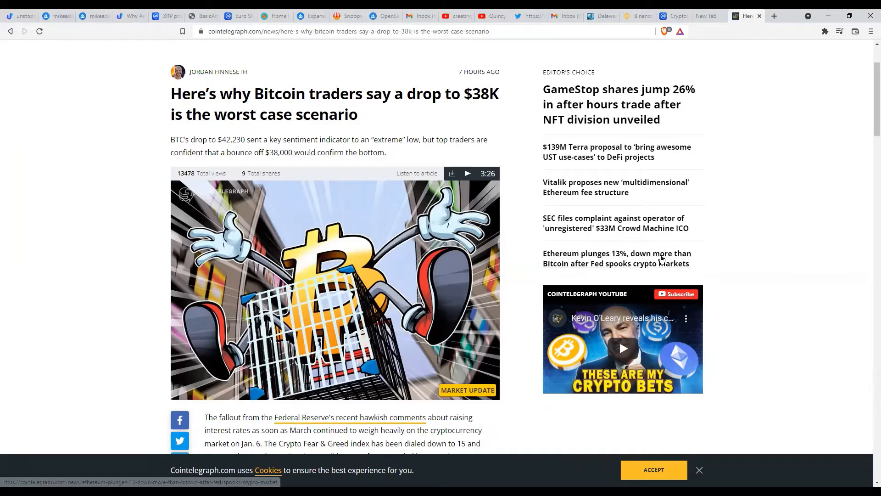
mouse_move(715, 191)
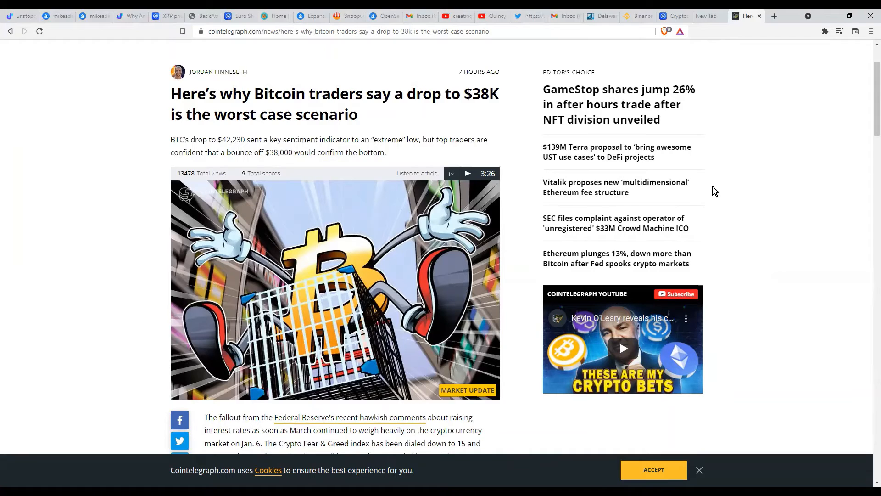
mouse_move(802, 260)
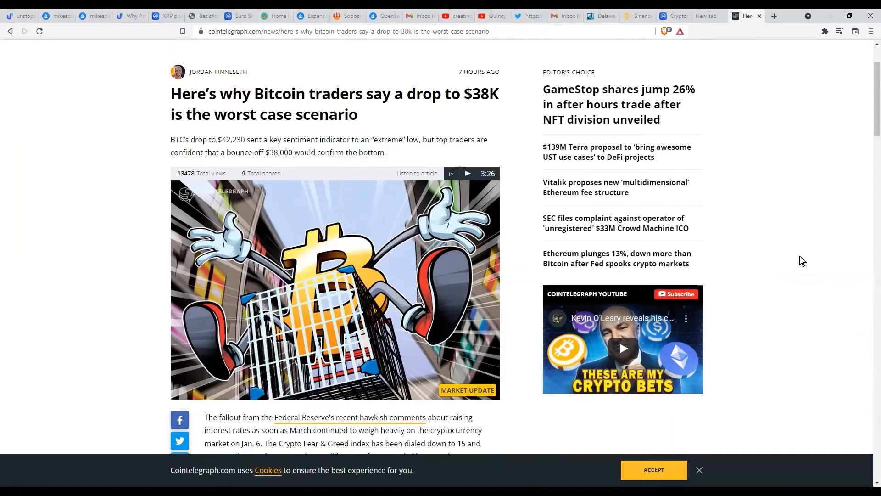
mouse_move(785, 268)
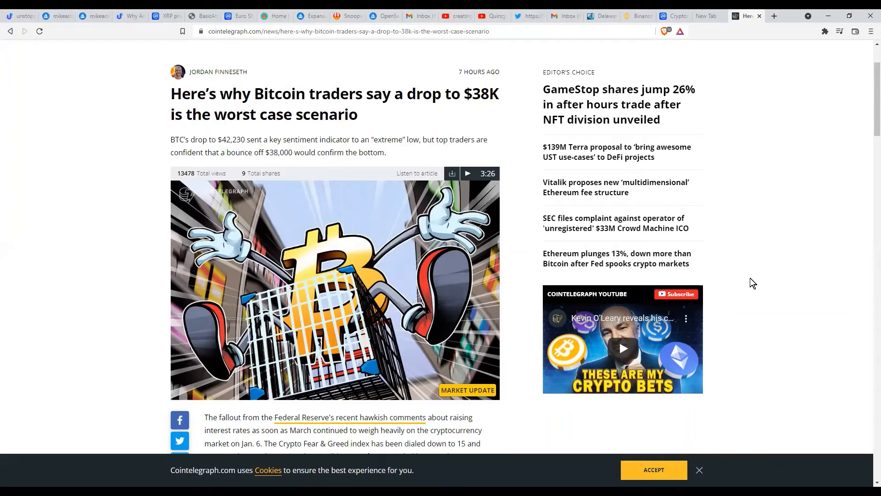
mouse_move(696, 20)
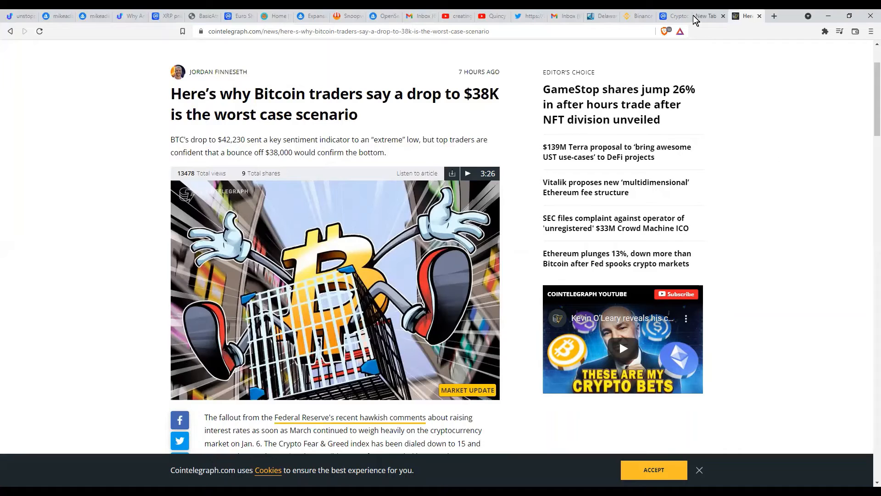
mouse_move(675, 16)
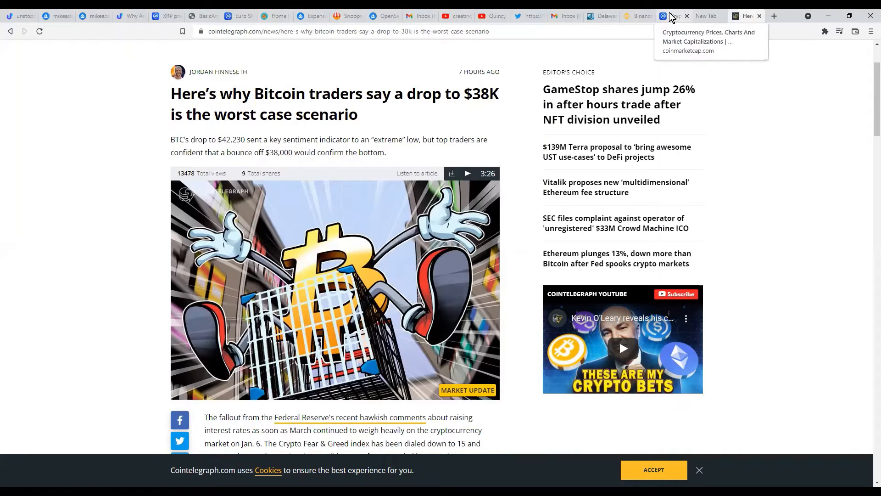
- Reload the CoinMarketCap prices page and browse the table down to Polygon and back to the top coins
left_click(672, 16)
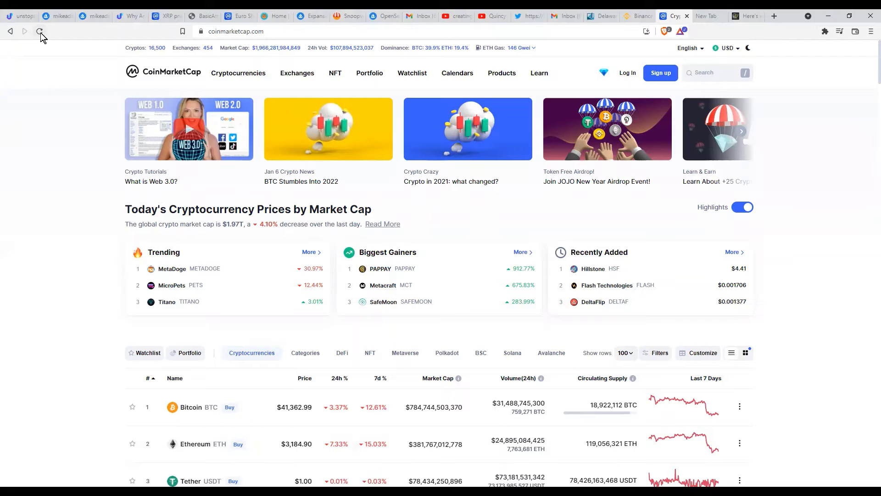
left_click(39, 32)
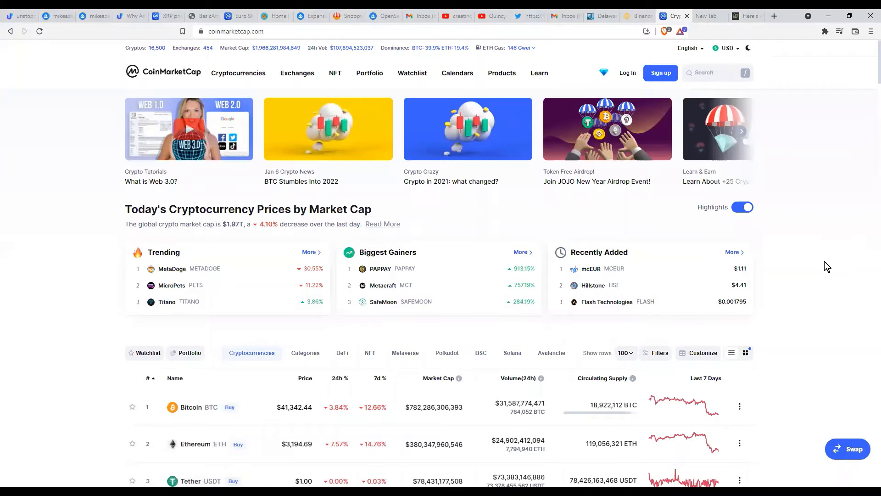
scroll("down", 3)
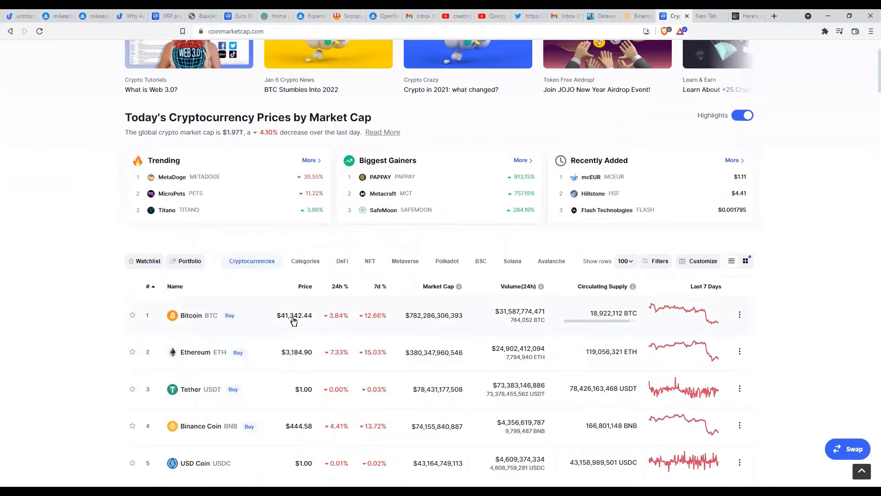
scroll("down", 3)
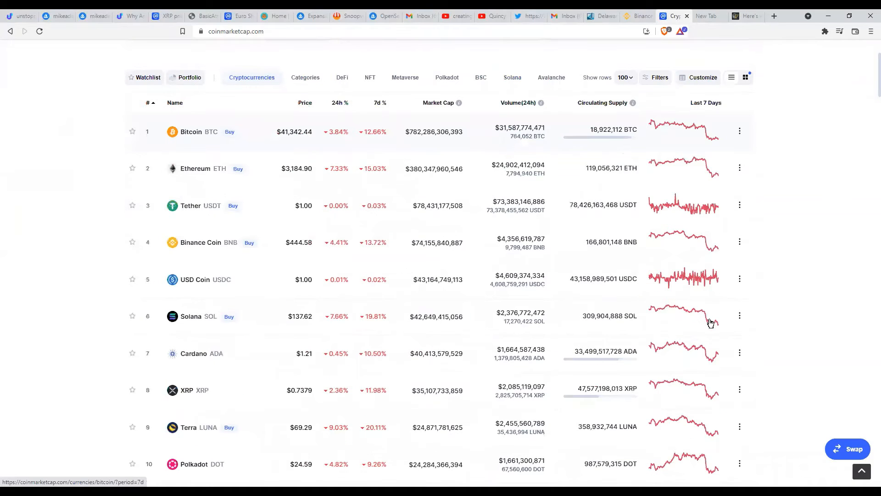
mouse_move(706, 405)
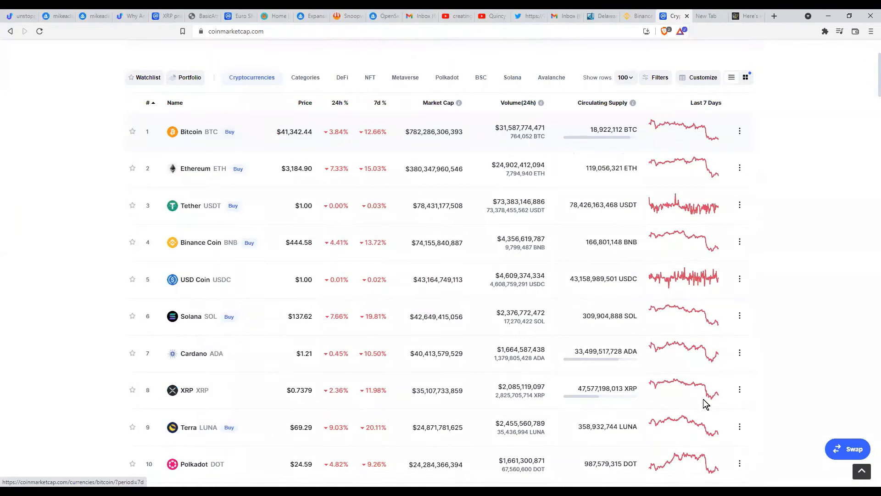
scroll("down", 3)
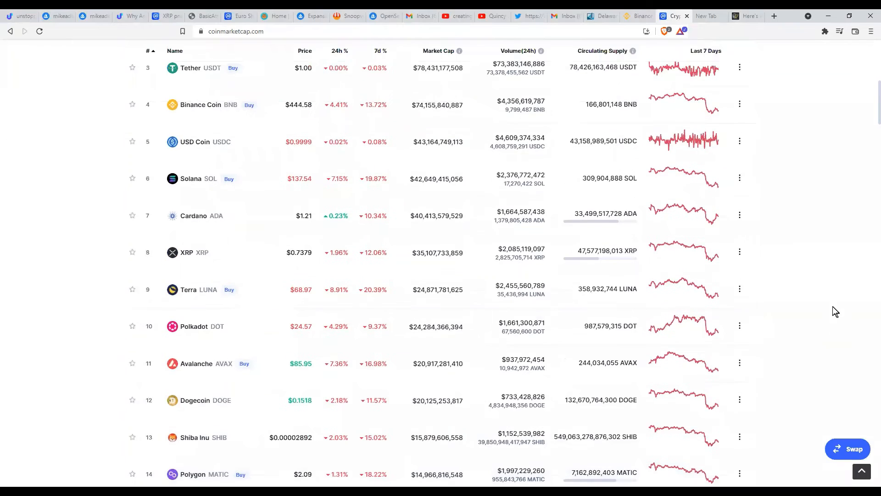
scroll("up", 3)
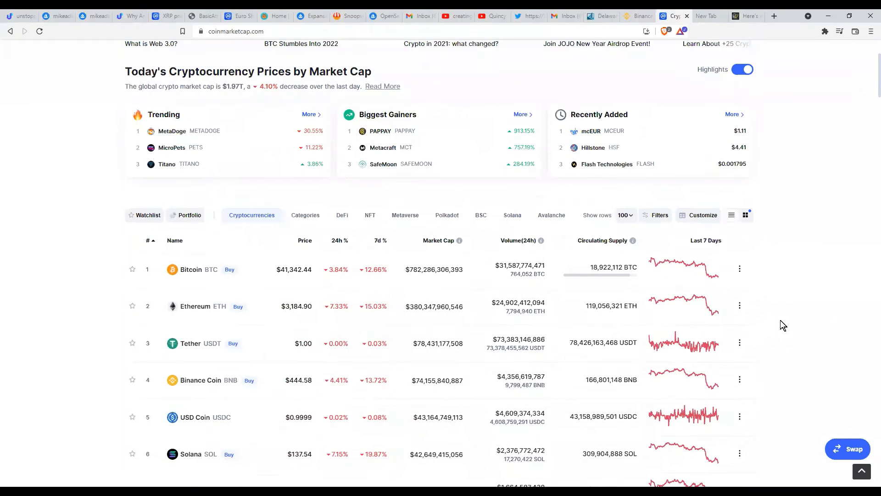
mouse_move(801, 359)
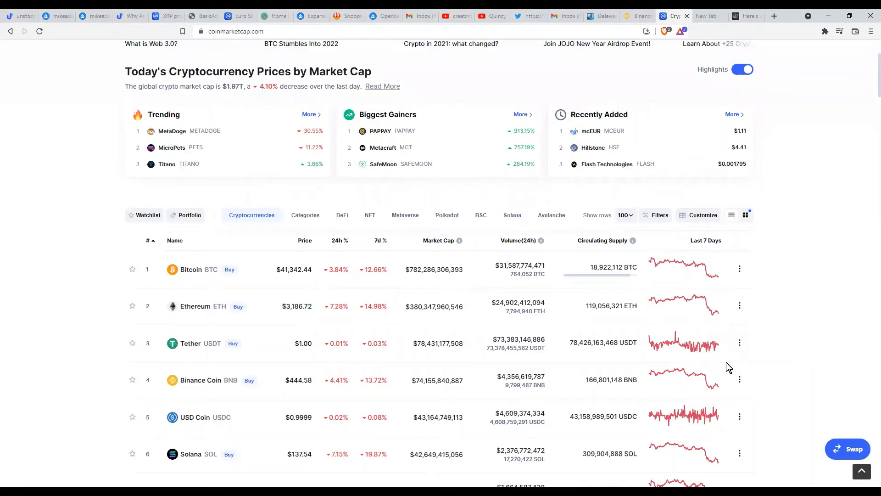
scroll("down", 3)
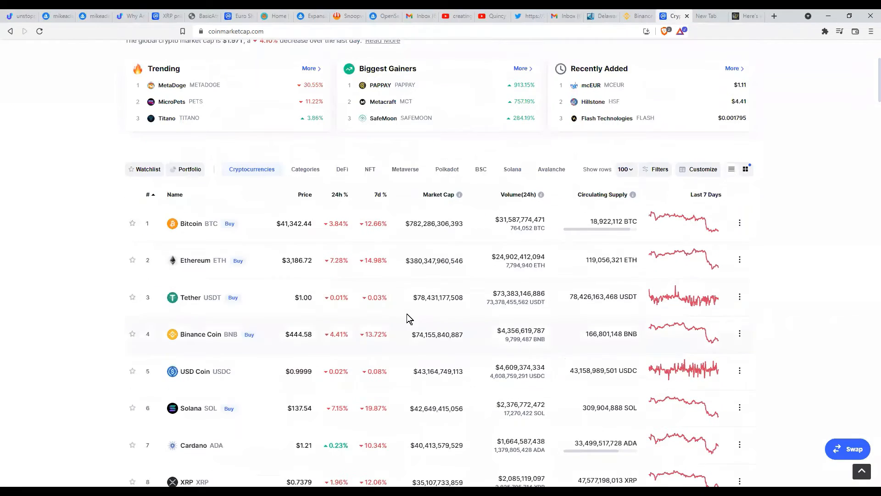
scroll("down", 3)
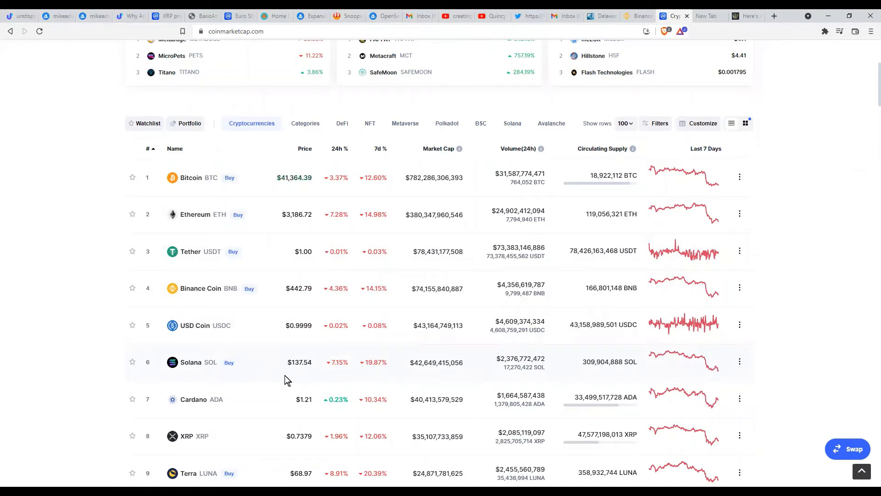
mouse_move(287, 185)
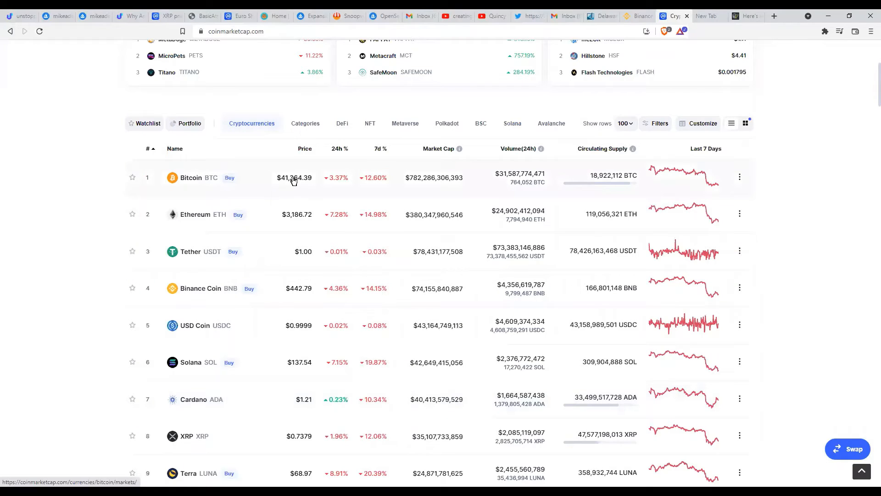
mouse_move(265, 237)
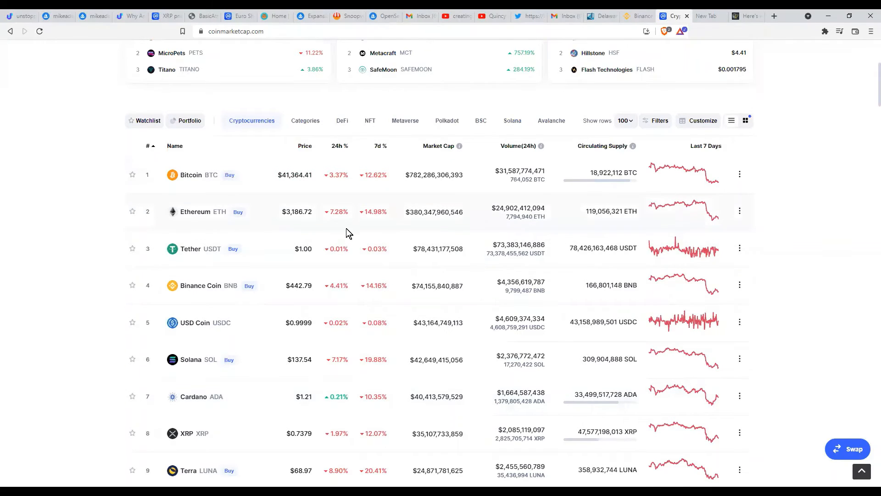
scroll("down", 3)
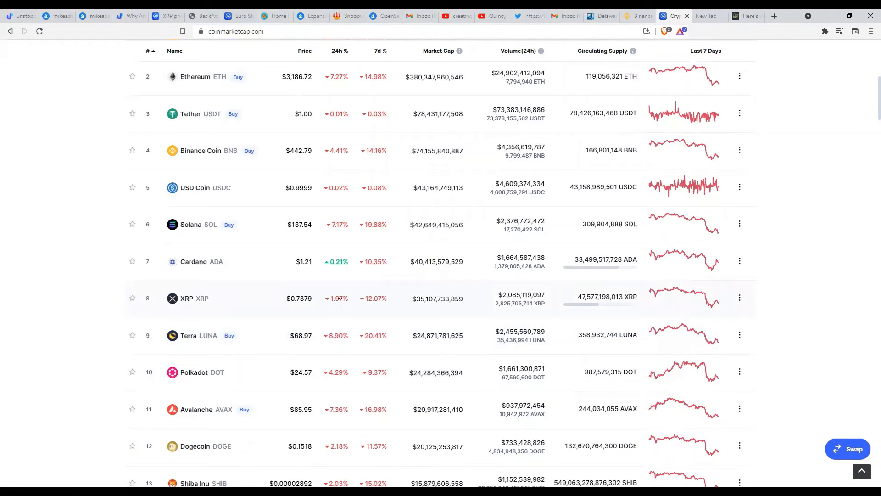
mouse_move(336, 315)
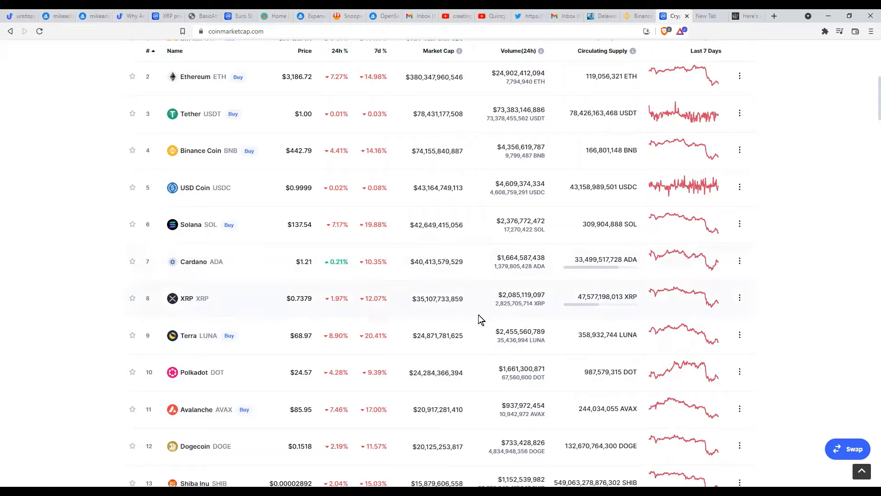
scroll("down", 3)
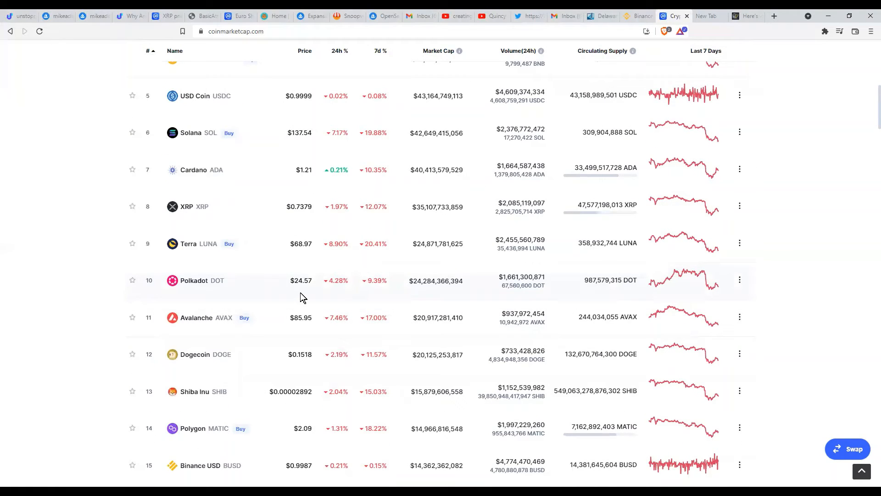
mouse_move(299, 339)
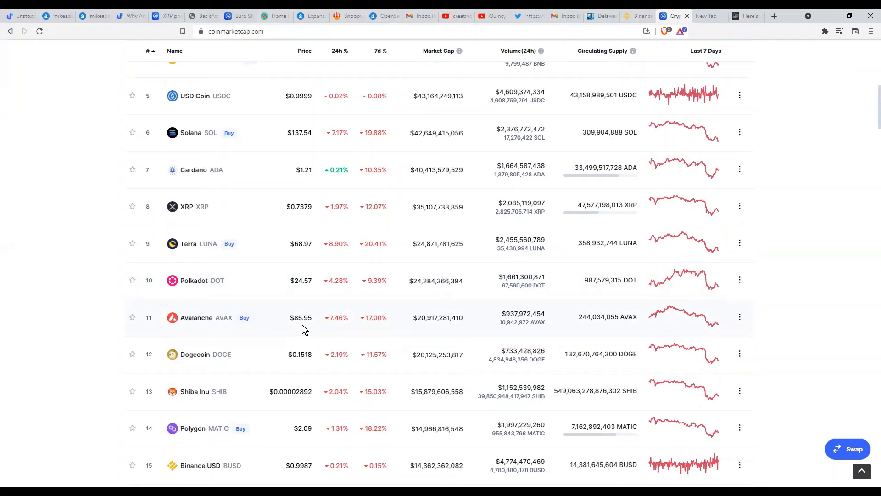
scroll("down", 3)
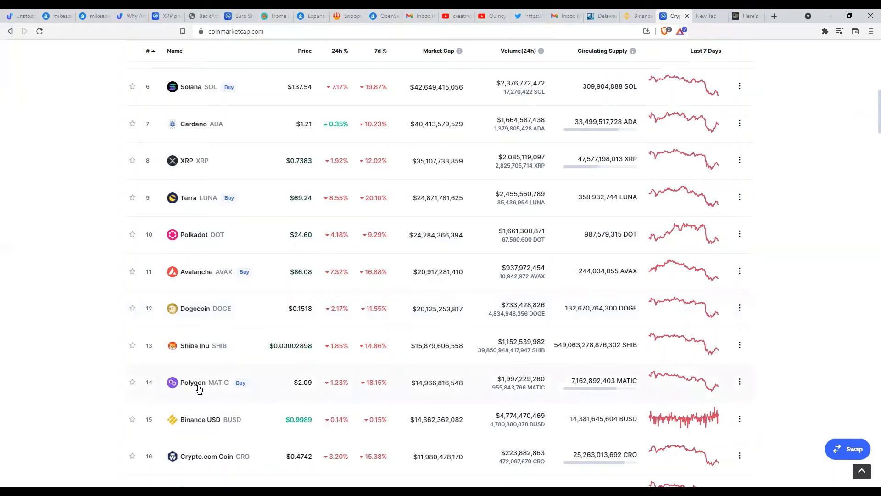
mouse_move(174, 391)
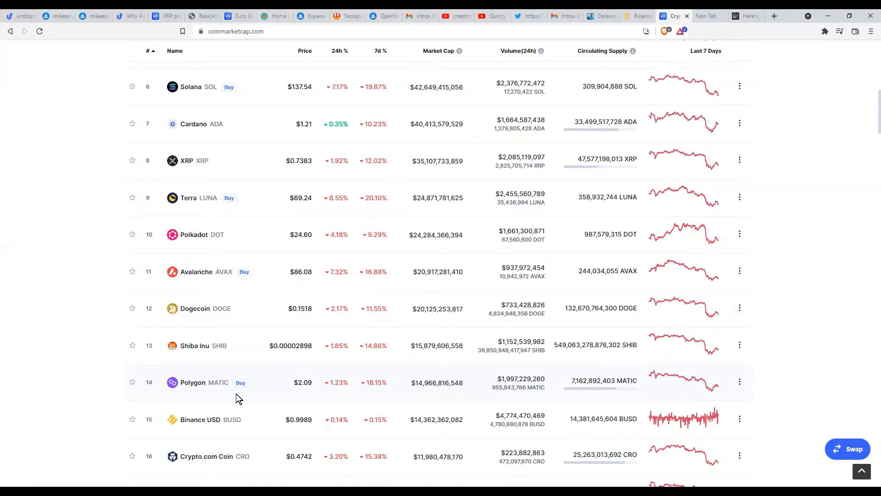
mouse_move(231, 397)
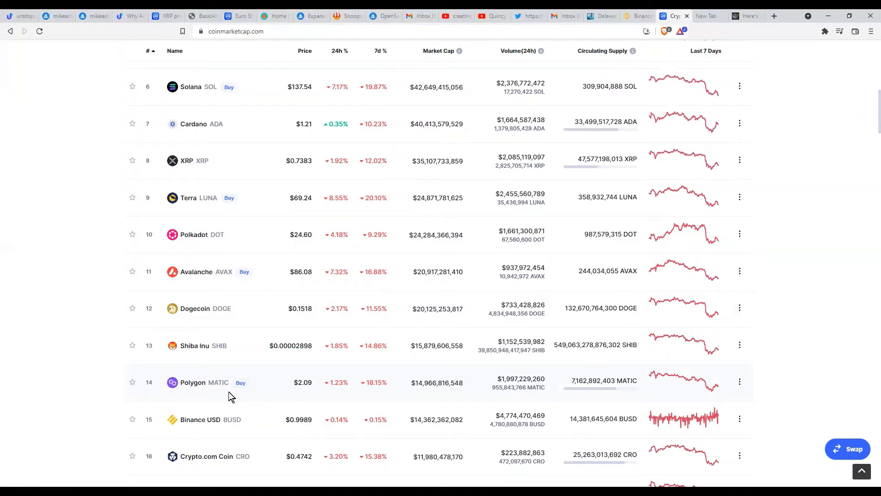
mouse_move(217, 400)
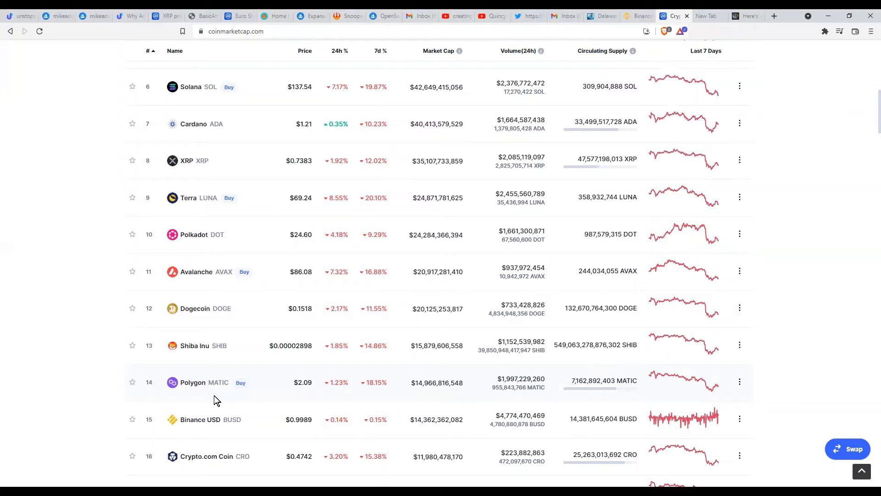
mouse_move(487, 416)
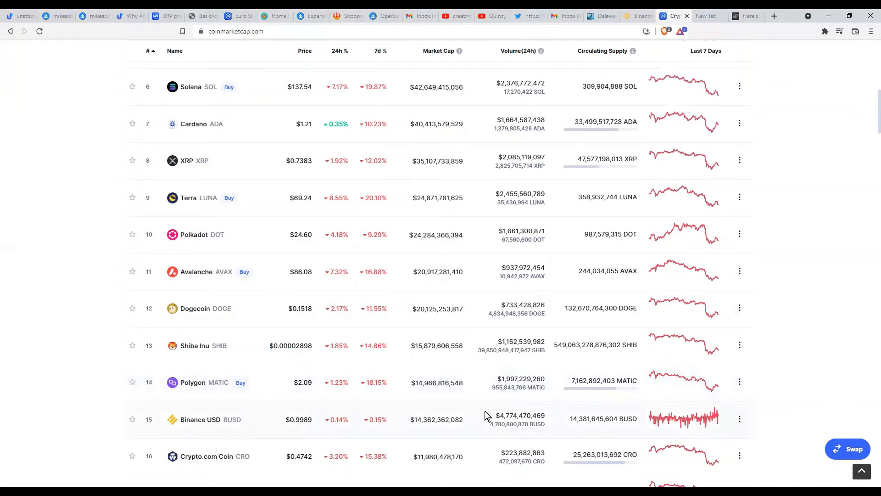
mouse_move(408, 437)
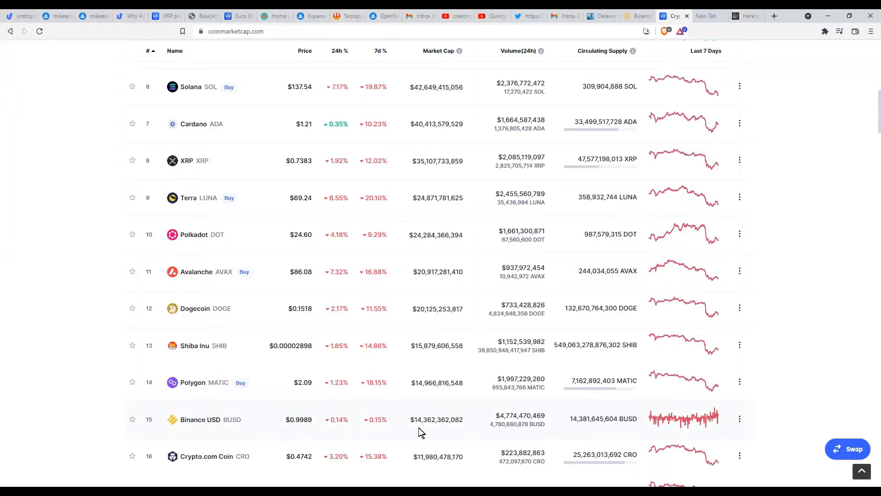
mouse_move(476, 434)
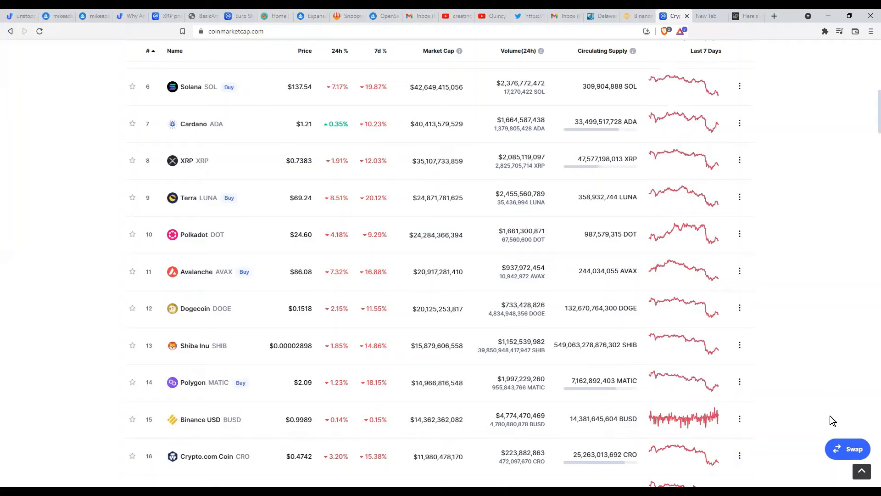
mouse_move(818, 423)
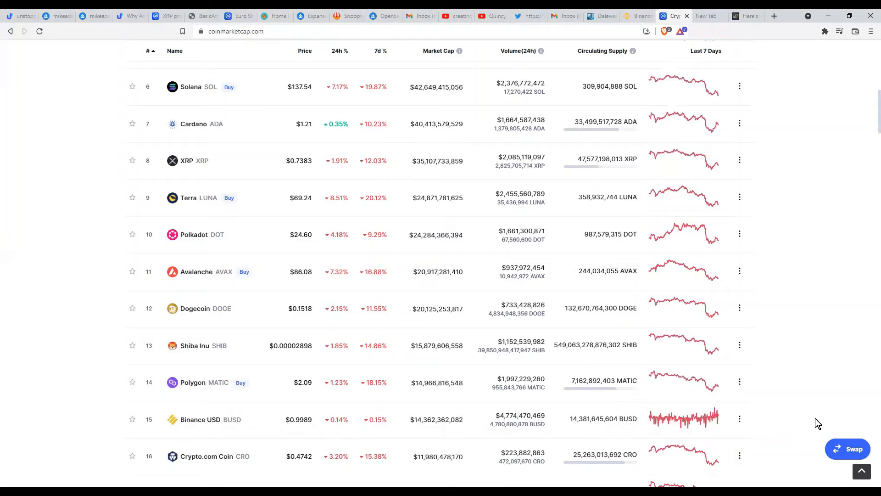
mouse_move(764, 431)
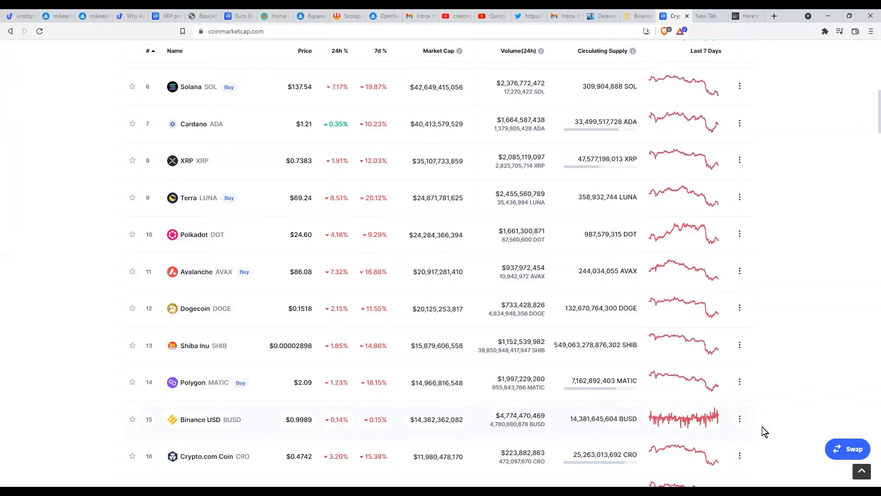
mouse_move(259, 419)
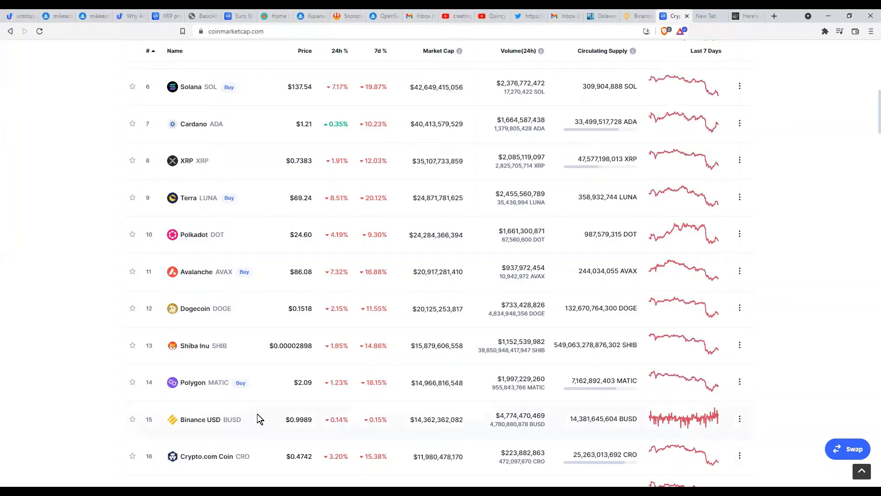
mouse_move(213, 391)
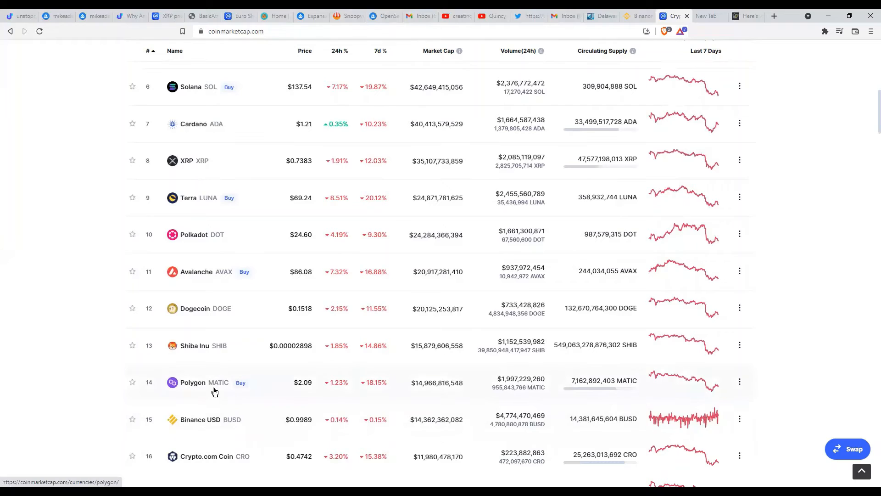
mouse_move(795, 388)
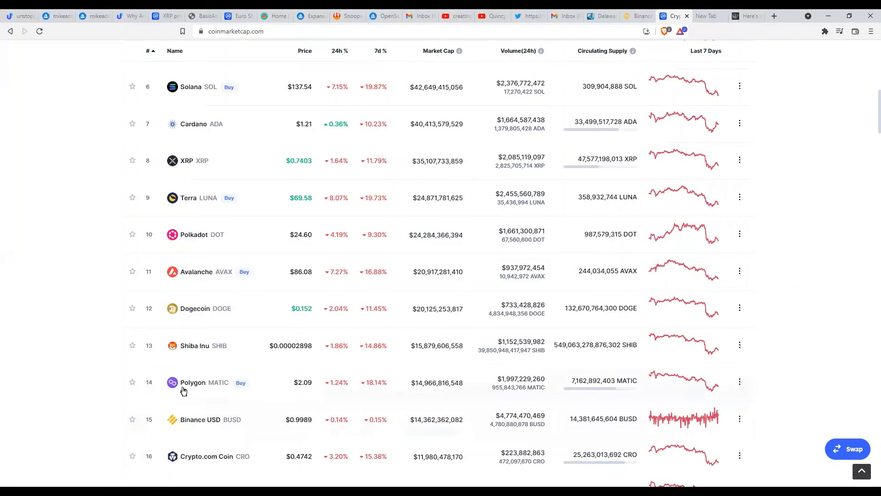
mouse_move(309, 394)
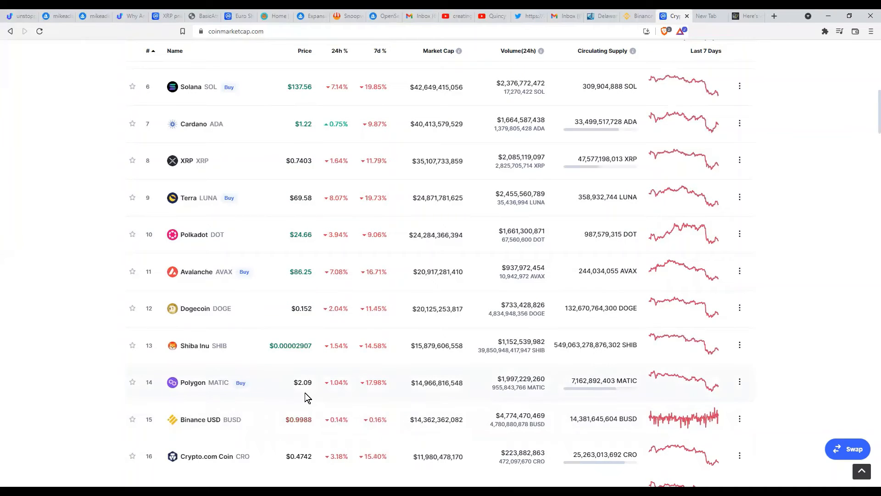
mouse_move(342, 378)
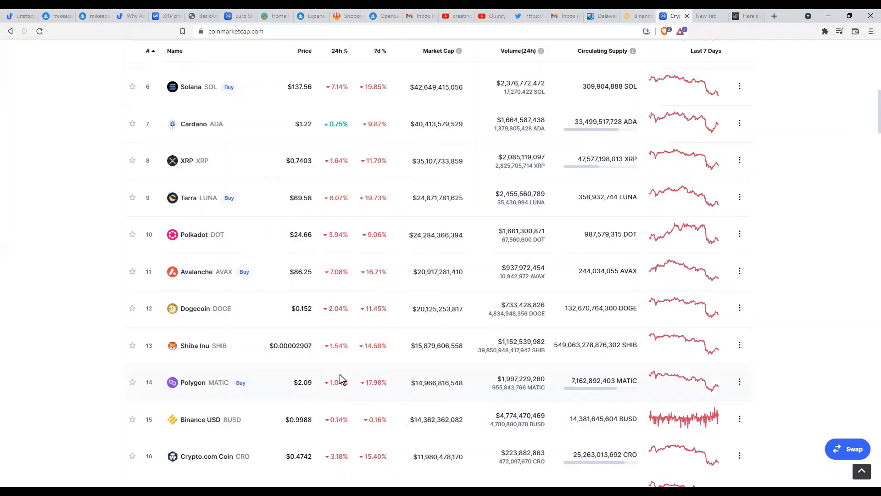
- Bring ranks 11–21, Avalanche through Wrapped Bitcoin, Chainlink, TerraUSD, Uniswap and Dai, into view
scroll("down", 3)
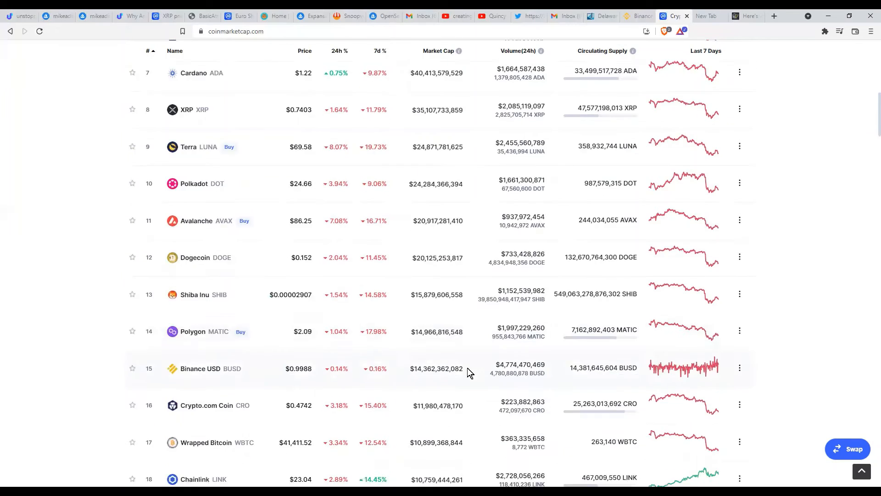
scroll("down", 3)
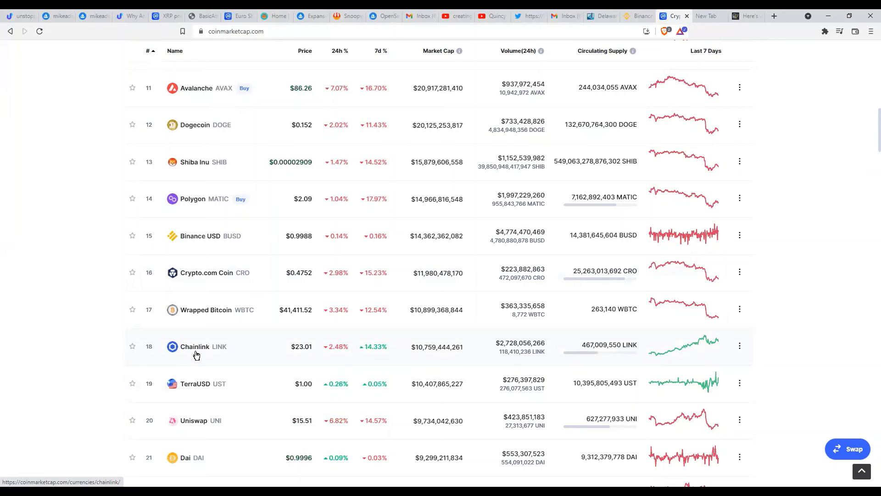
mouse_move(312, 359)
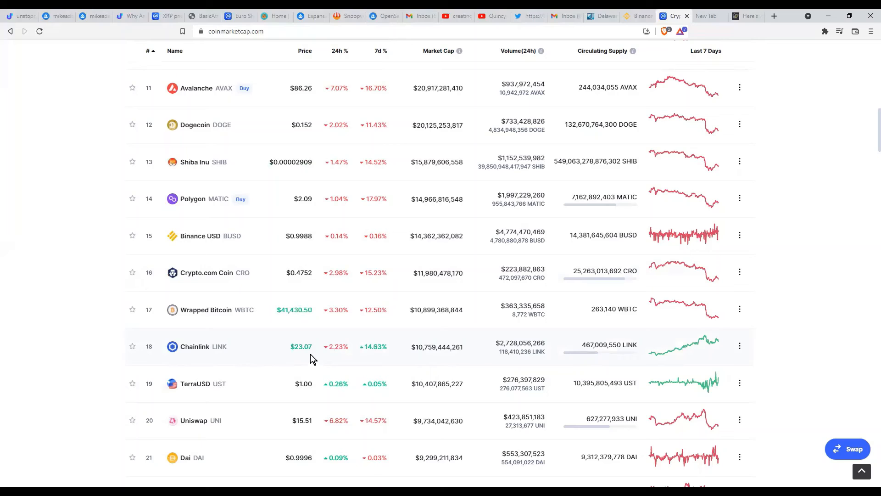
mouse_move(747, 413)
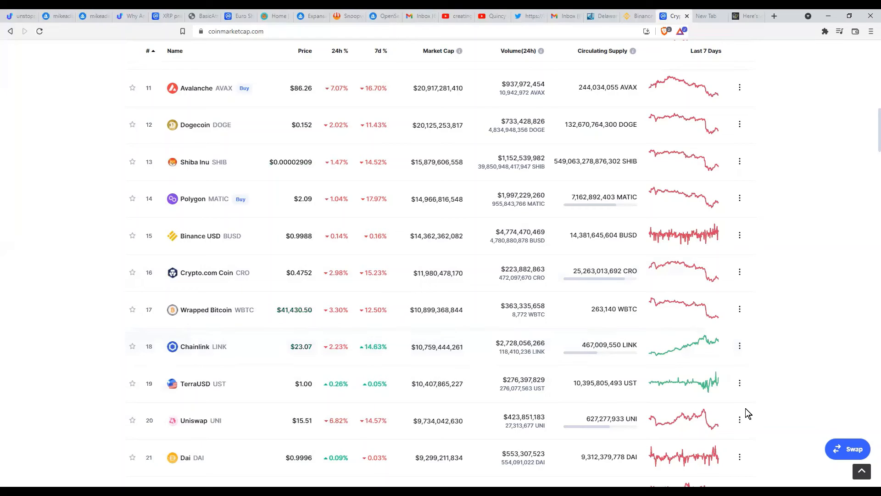
mouse_move(834, 385)
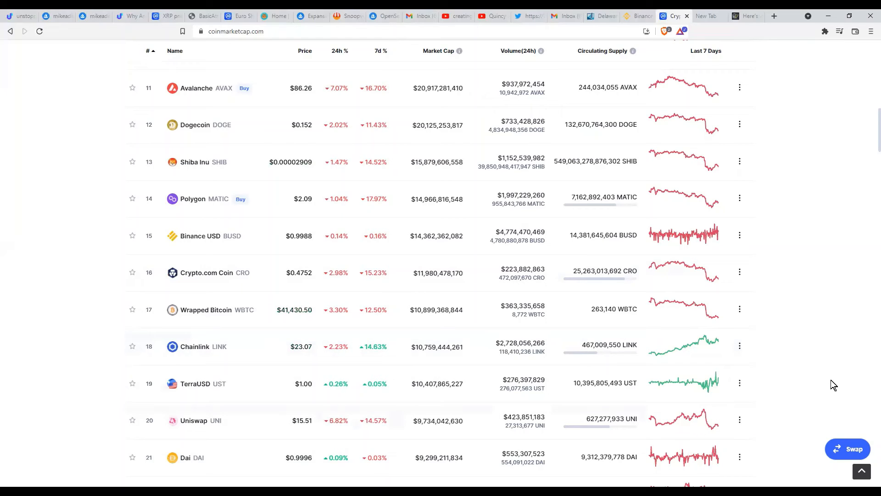
mouse_move(785, 391)
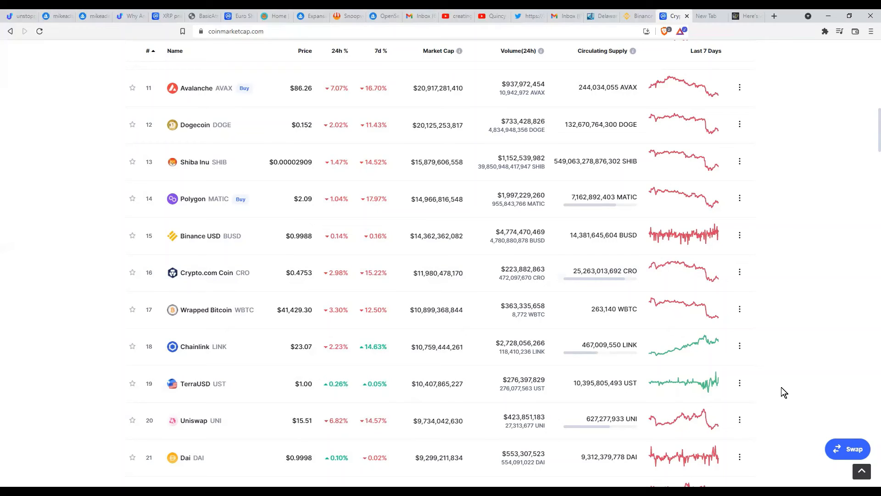
mouse_move(844, 354)
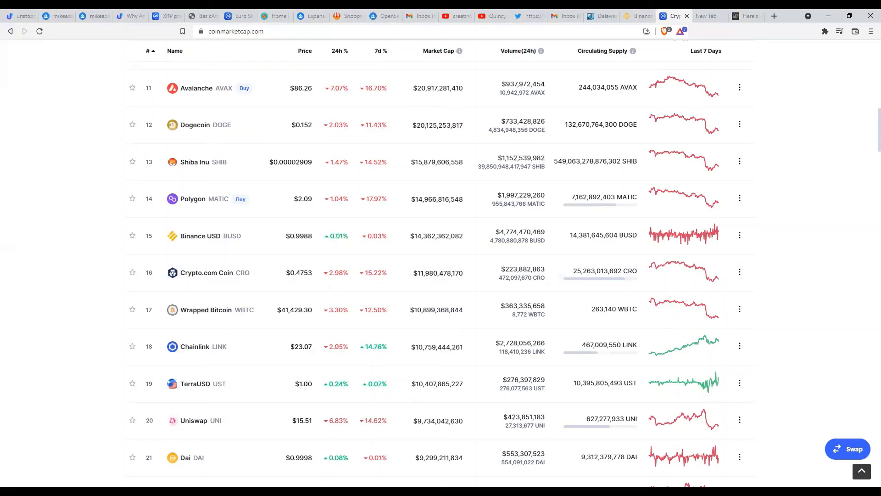
mouse_move(872, 279)
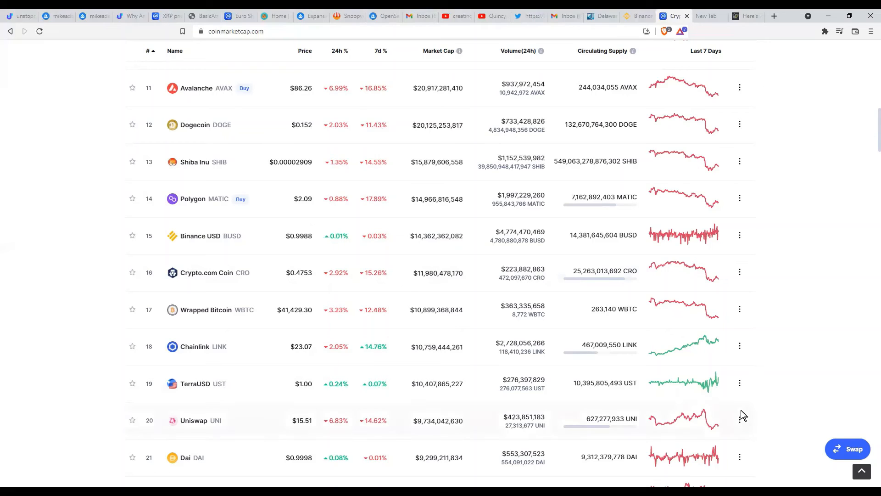
mouse_move(830, 401)
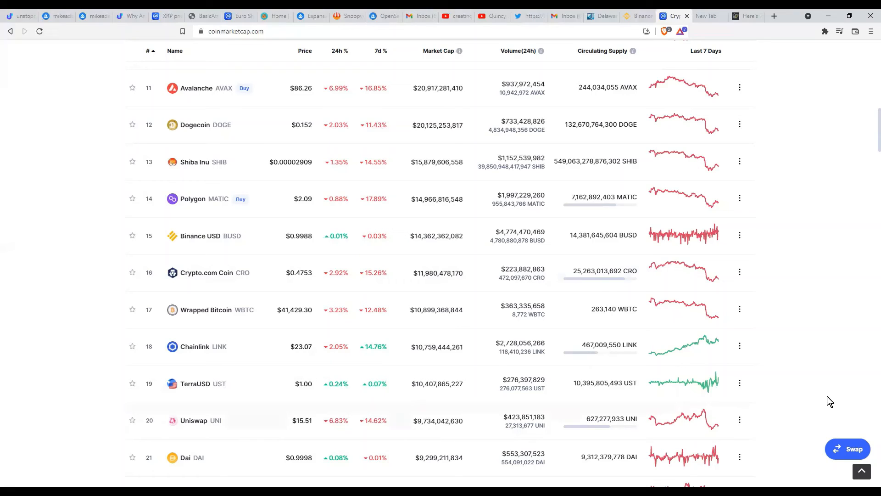
mouse_move(838, 400)
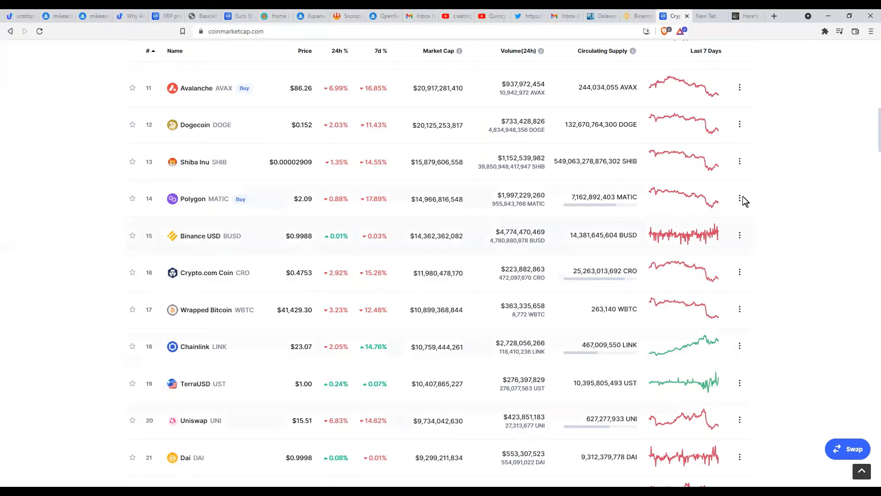
- Show the Brave new tab page, then add another new tab
left_click(705, 16)
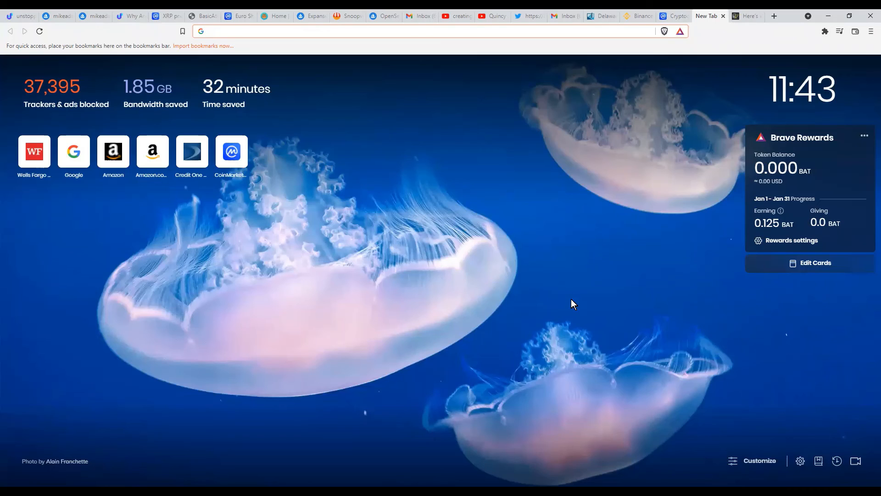
mouse_move(579, 301)
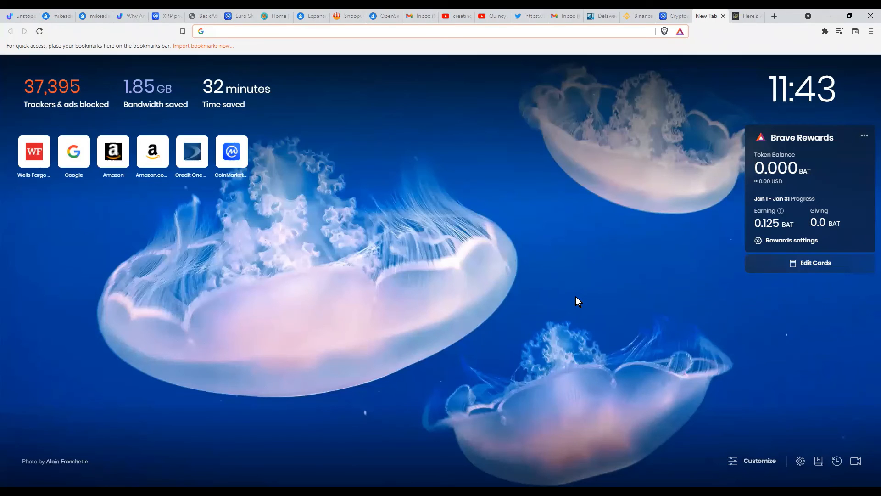
mouse_move(573, 312)
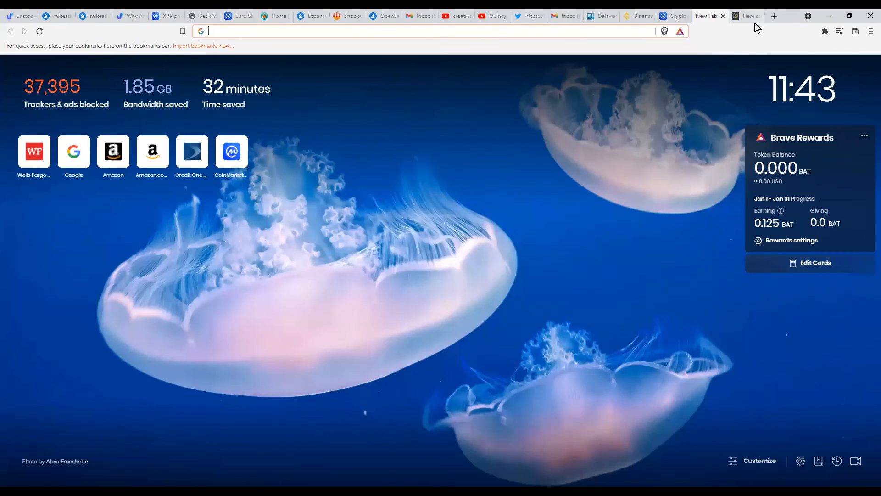
left_click(775, 15)
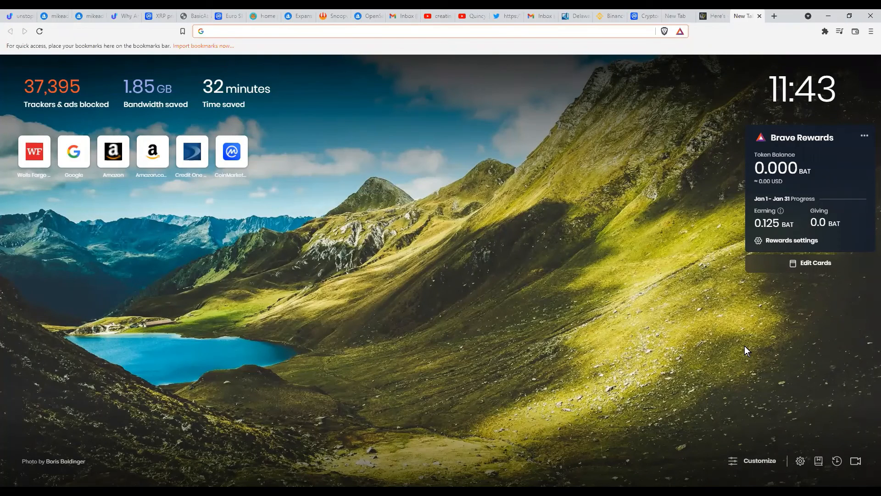
mouse_move(753, 347)
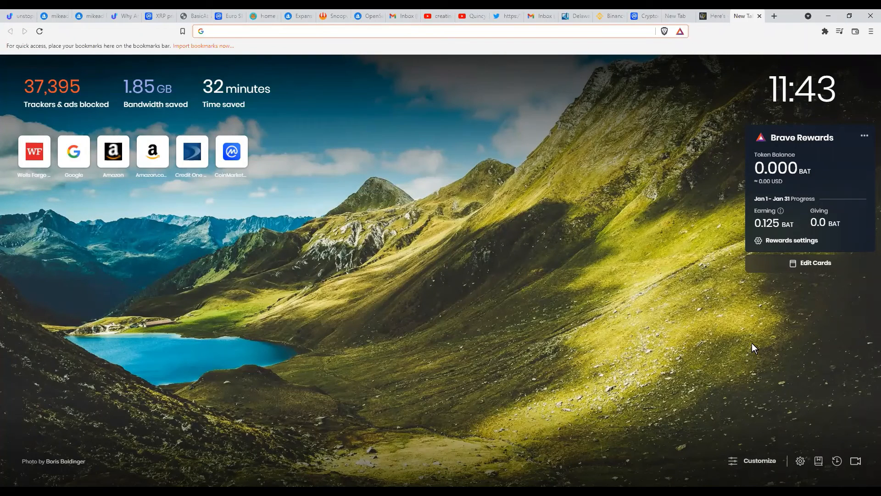
mouse_move(659, 33)
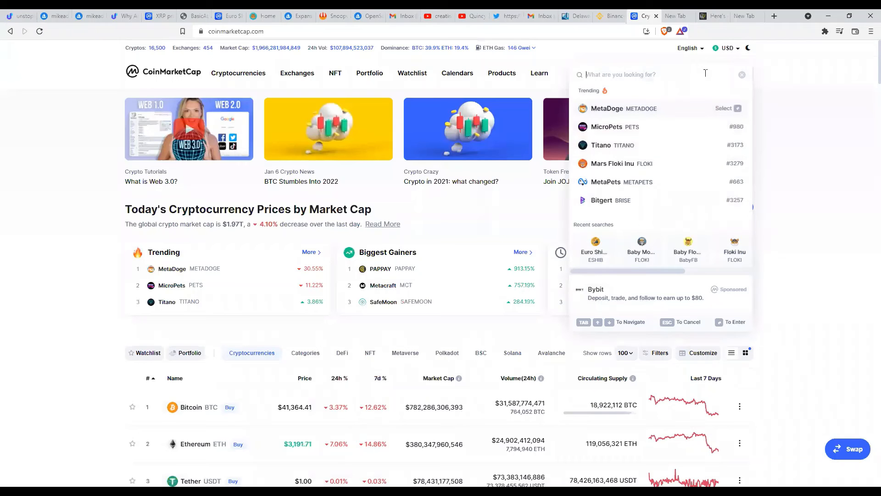
- Search 'bat' and bring up the Basic Attention Token page showing $1.06
type("bat")
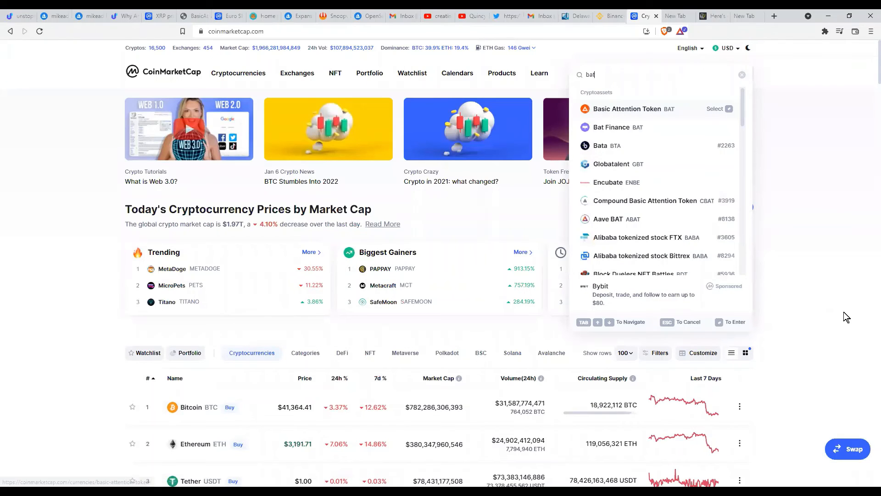
left_click(627, 108)
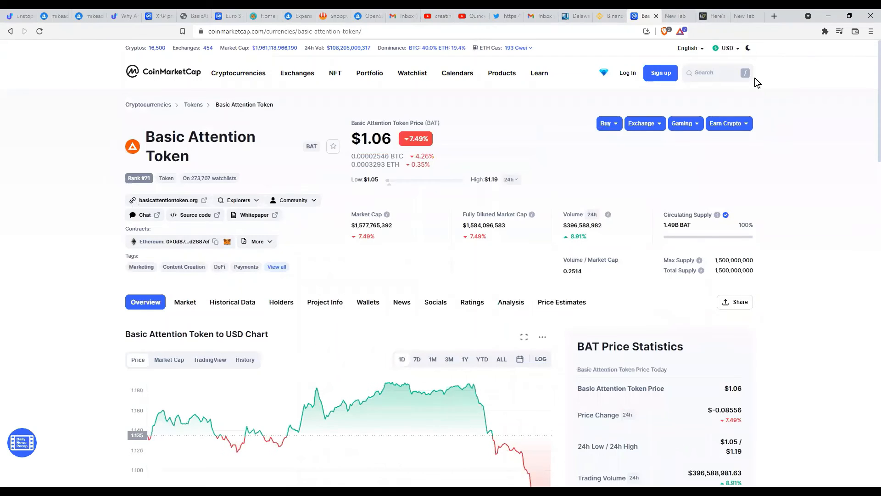
scroll("down", 3)
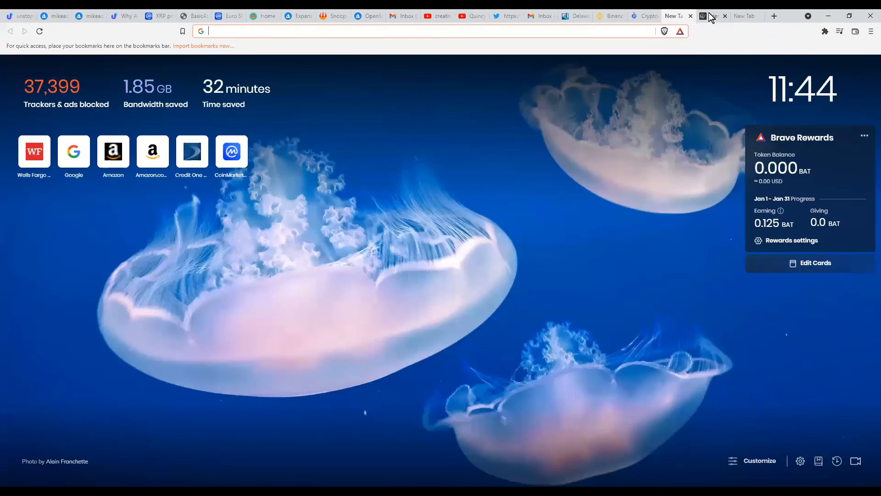
mouse_move(743, 16)
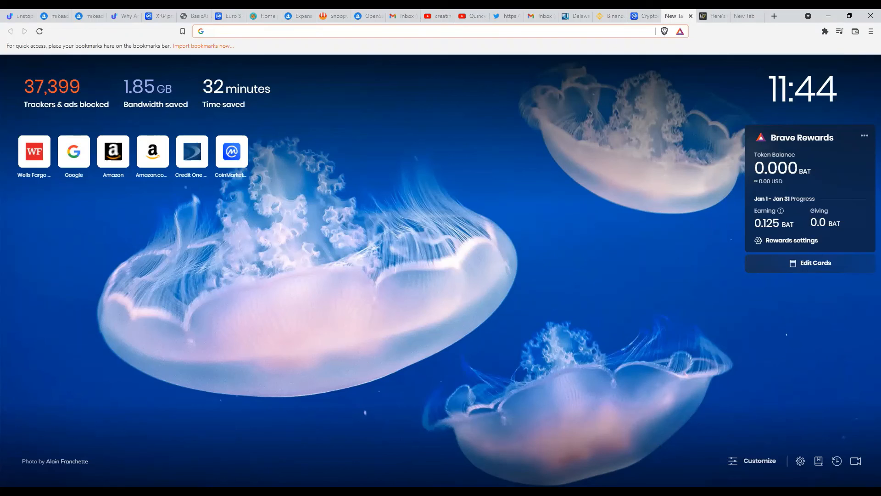
mouse_move(582, 424)
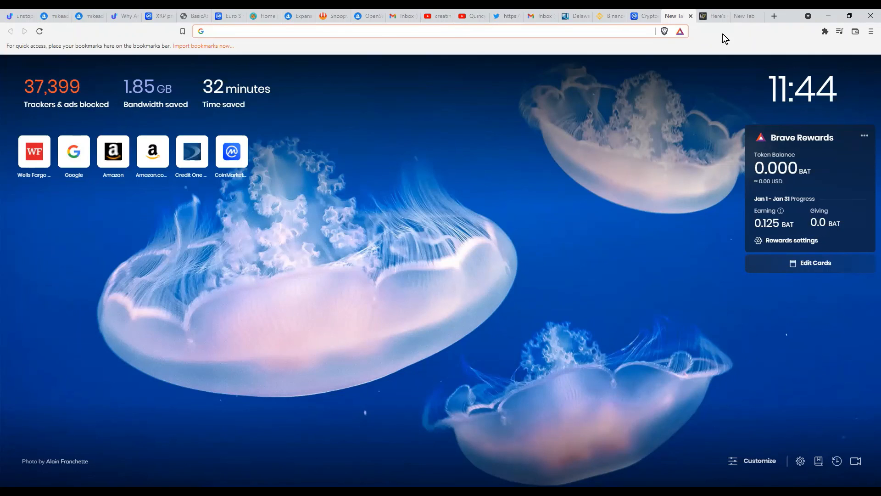
- Return to Brave's new tab page with blocked-tracker stats and 0.125 BAT Rewards balance
left_click(432, 31)
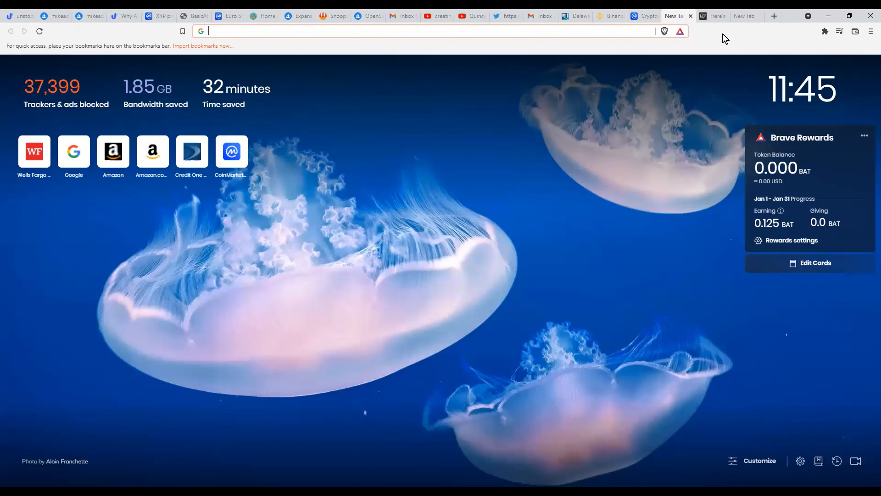
mouse_move(703, 53)
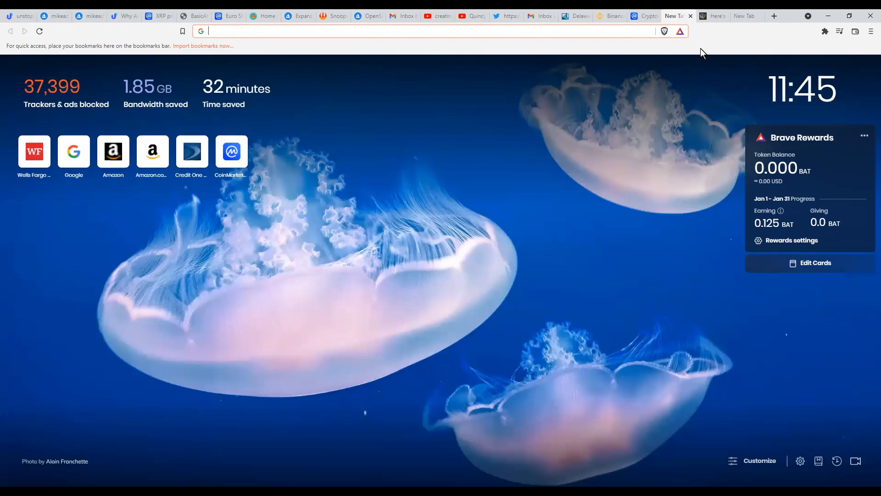
mouse_move(299, 69)
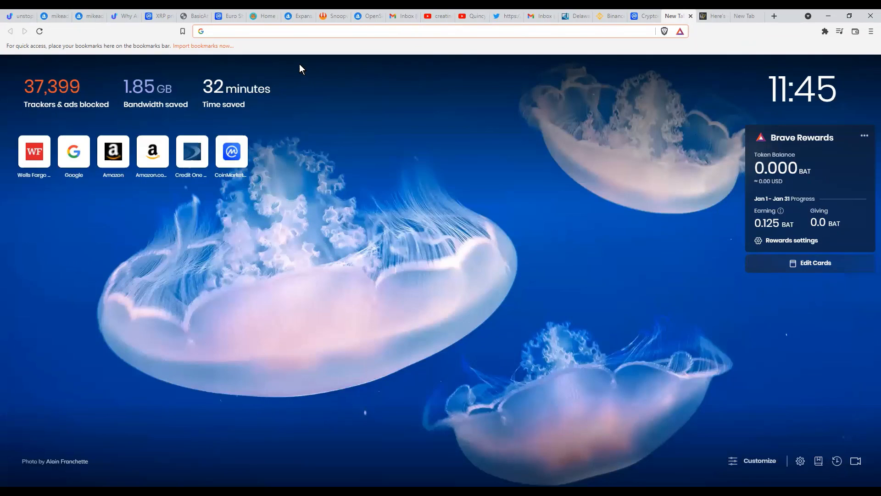